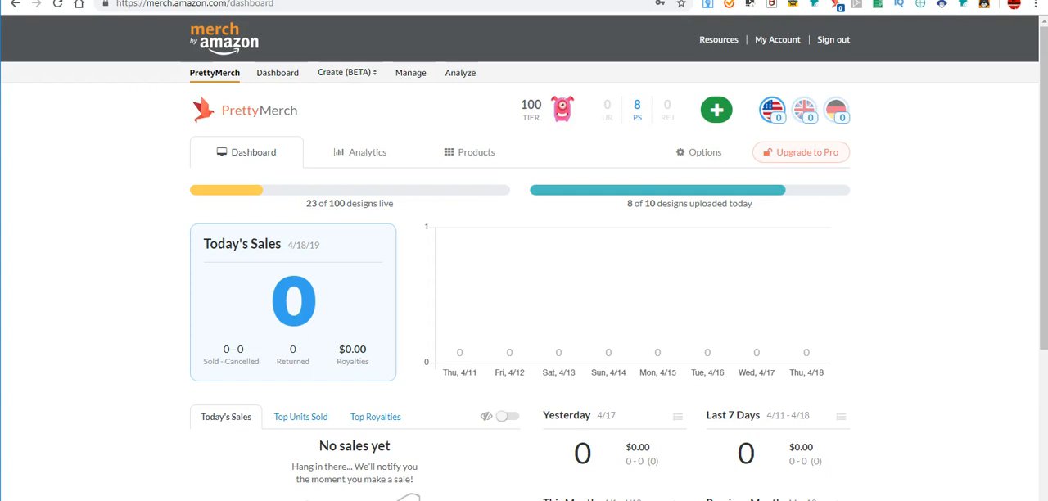
{"action": "mouse_move", "coordinate": [330, 81]}
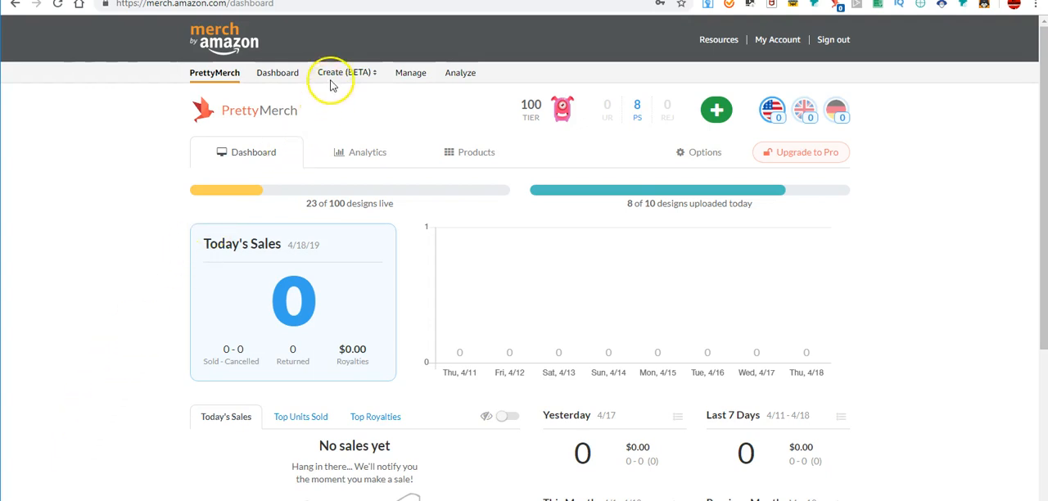
Start a new design via Create (BETA) > Multiple Products (BETA) from the dashboard
{"action": "left_click", "coordinate": [344, 72]}
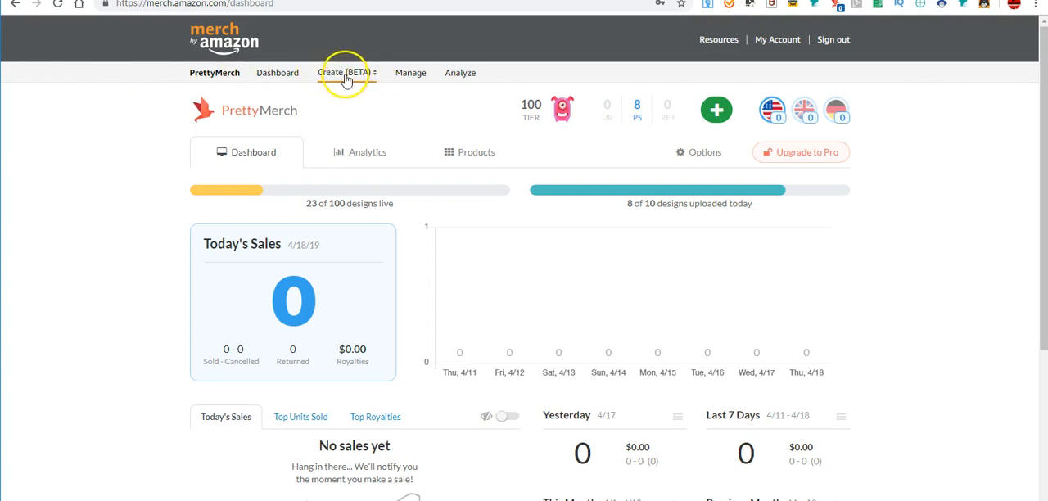
{"action": "left_click", "coordinate": [343, 72]}
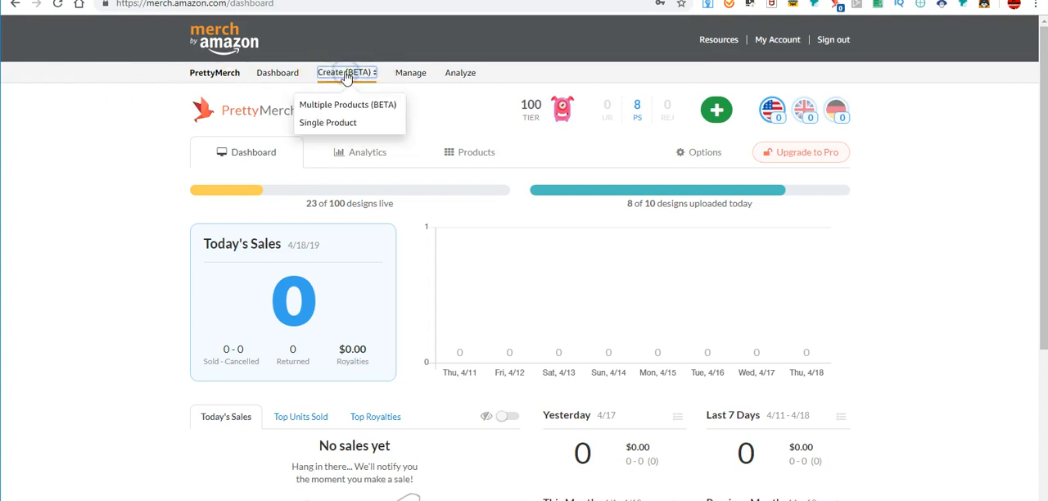
{"action": "left_click", "coordinate": [327, 121]}
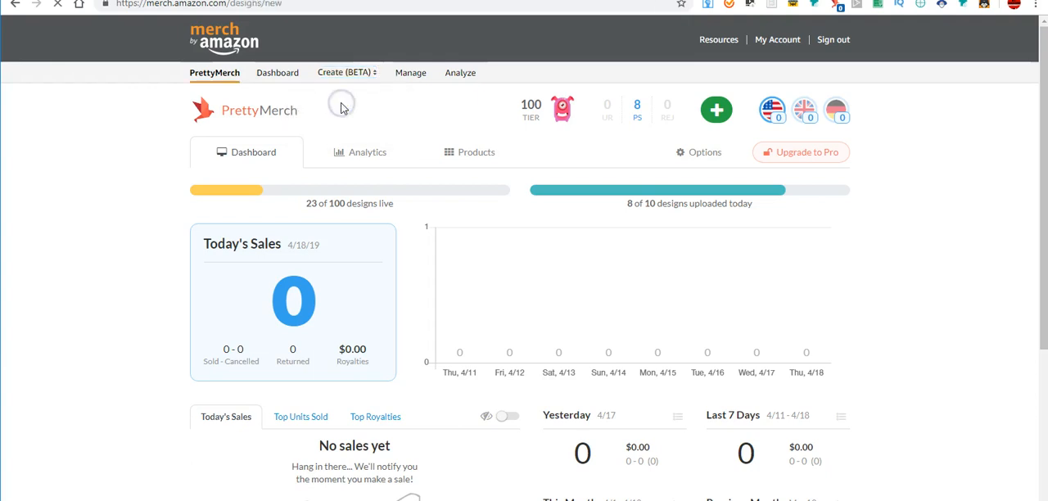
{"action": "left_click", "coordinate": [344, 72]}
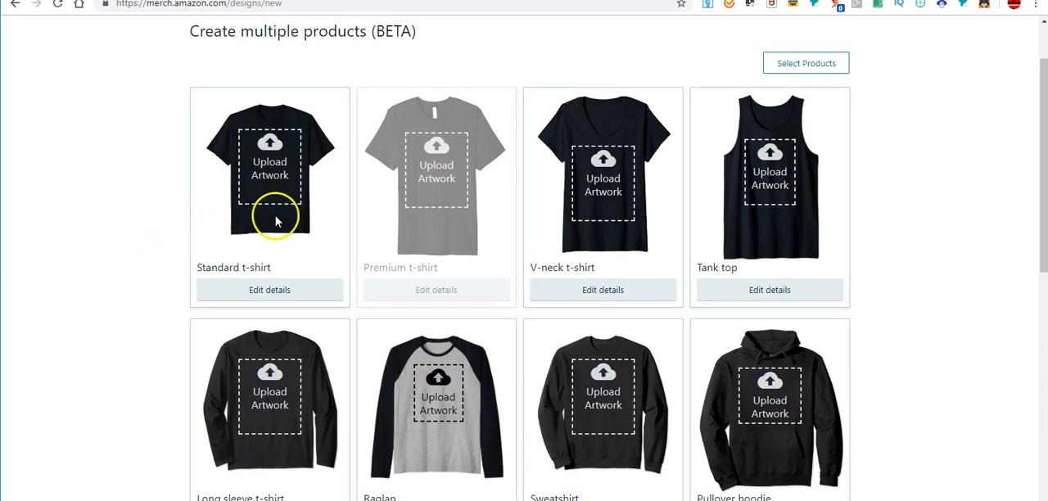
{"action": "mouse_move", "coordinate": [436, 210]}
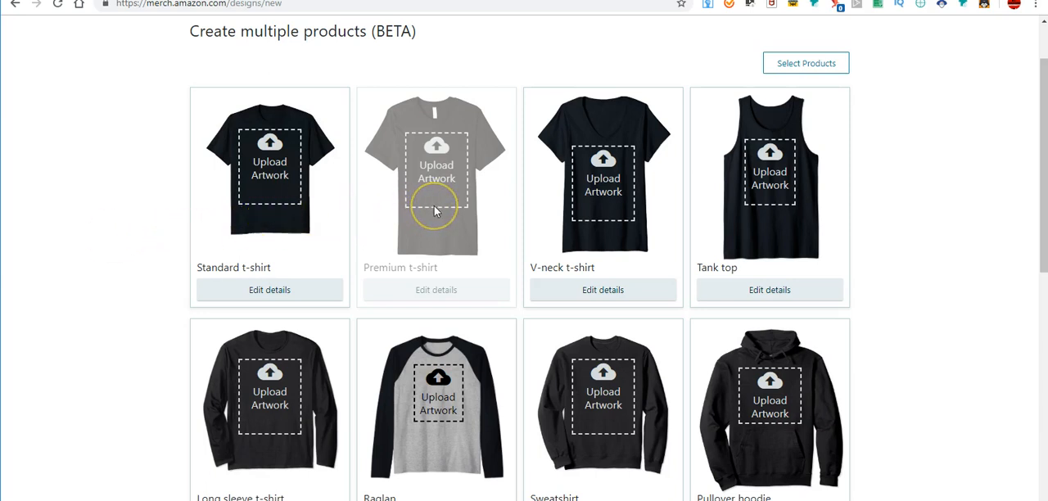
{"action": "mouse_move", "coordinate": [913, 229]}
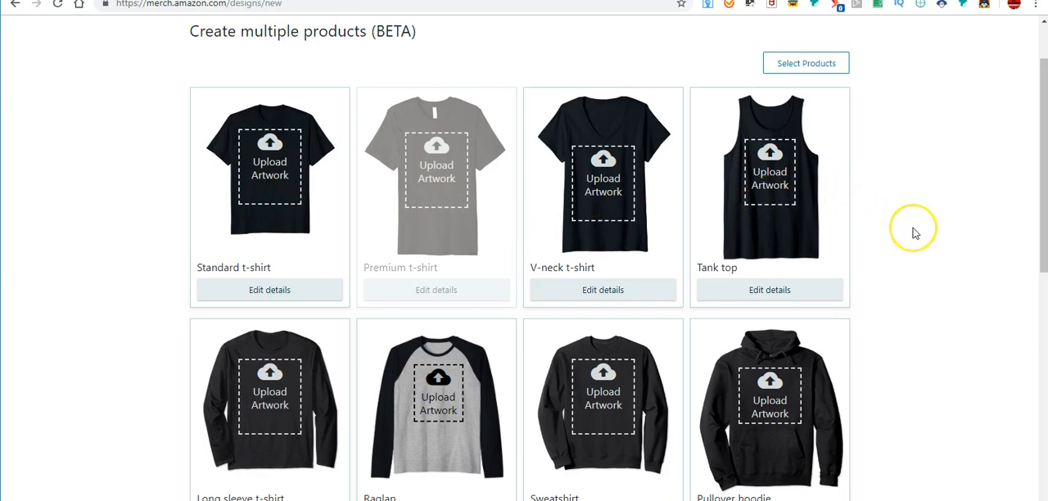
{"action": "scroll", "scroll_direction": "down", "scroll_amount": 3}
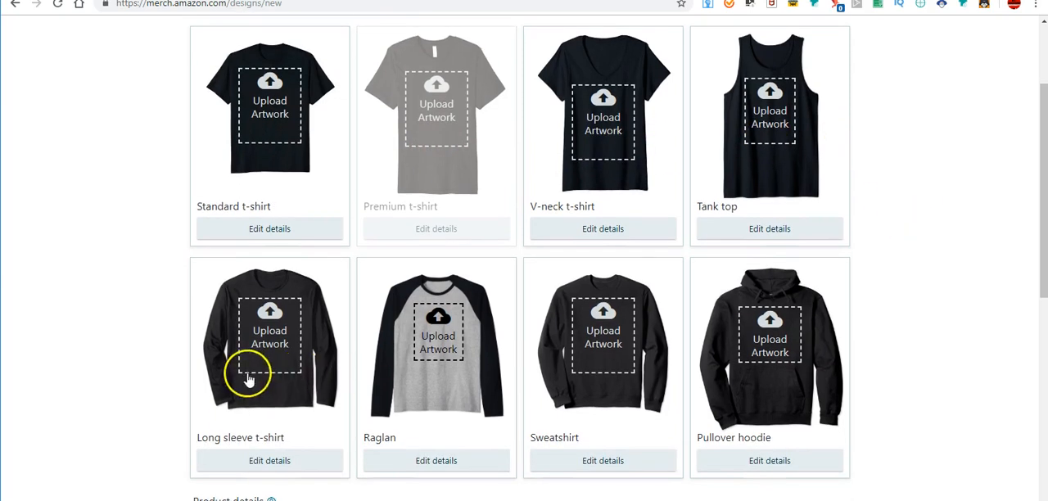
{"action": "mouse_move", "coordinate": [540, 357]}
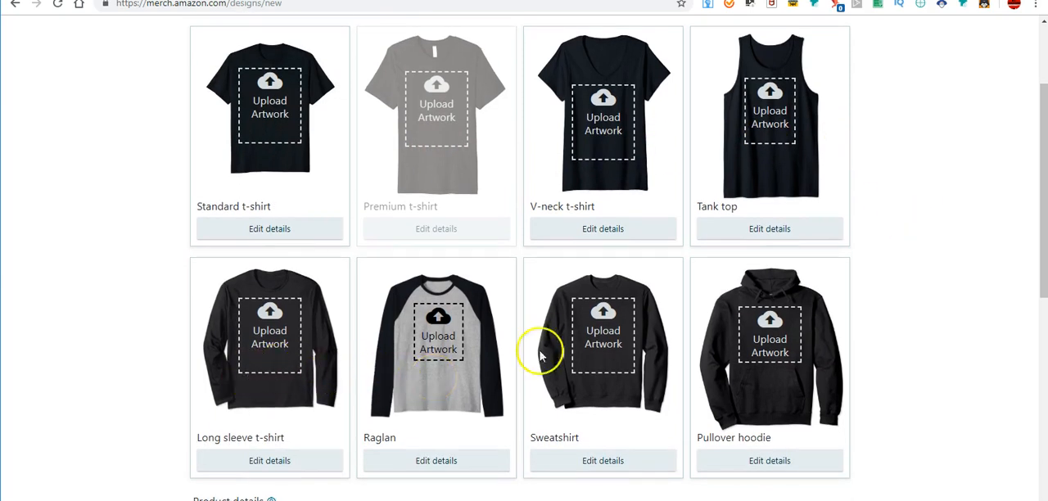
{"action": "mouse_move", "coordinate": [859, 347]}
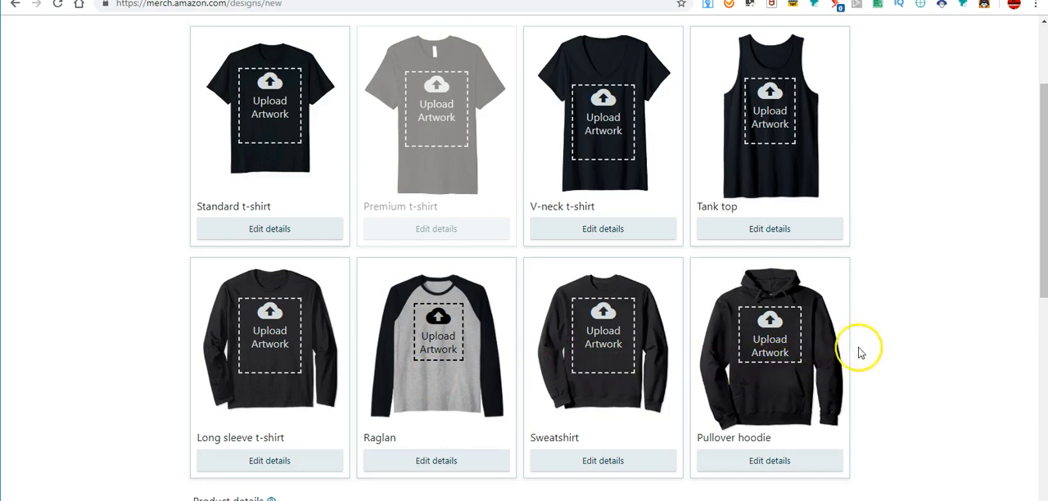
{"action": "scroll", "scroll_direction": "up", "scroll_amount": 3}
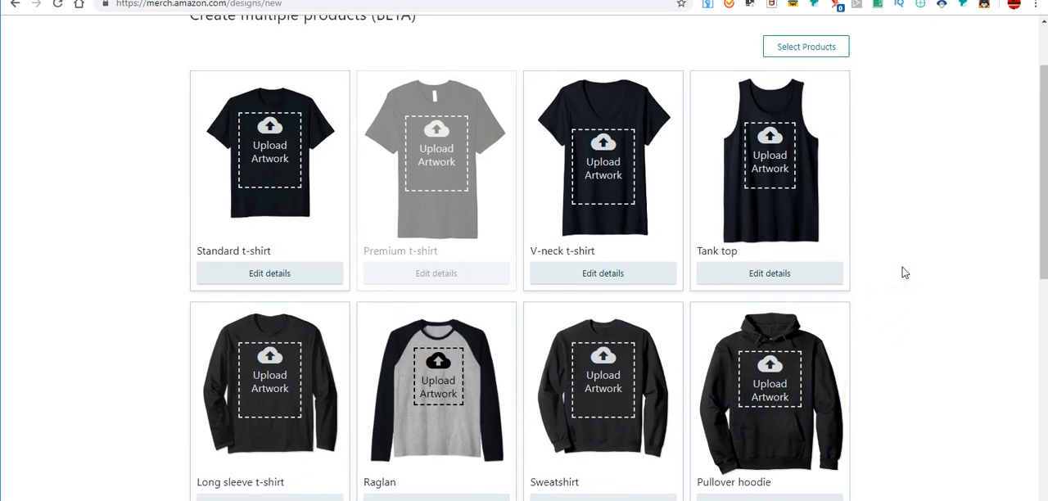
{"action": "scroll", "scroll_direction": "down", "scroll_amount": 3}
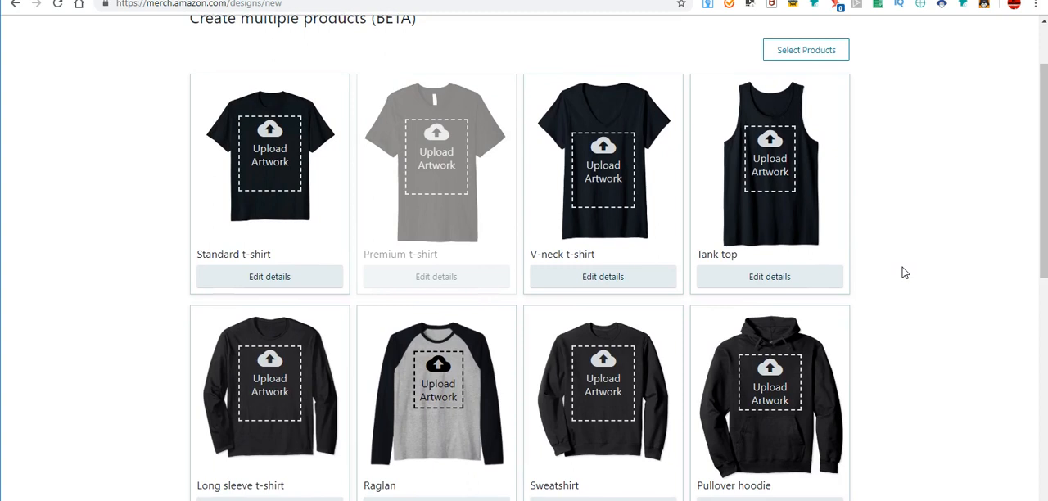
{"action": "mouse_move", "coordinate": [867, 108]}
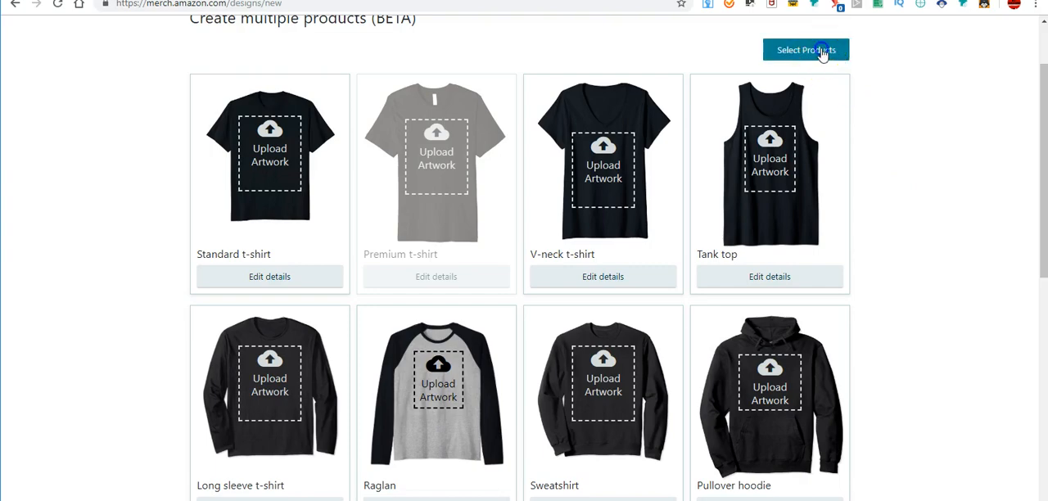
Tick Premium t-shirt in Select Products, keep the hoodie and sweatshirt, and continue with all eight products
{"action": "left_click", "coordinate": [806, 51]}
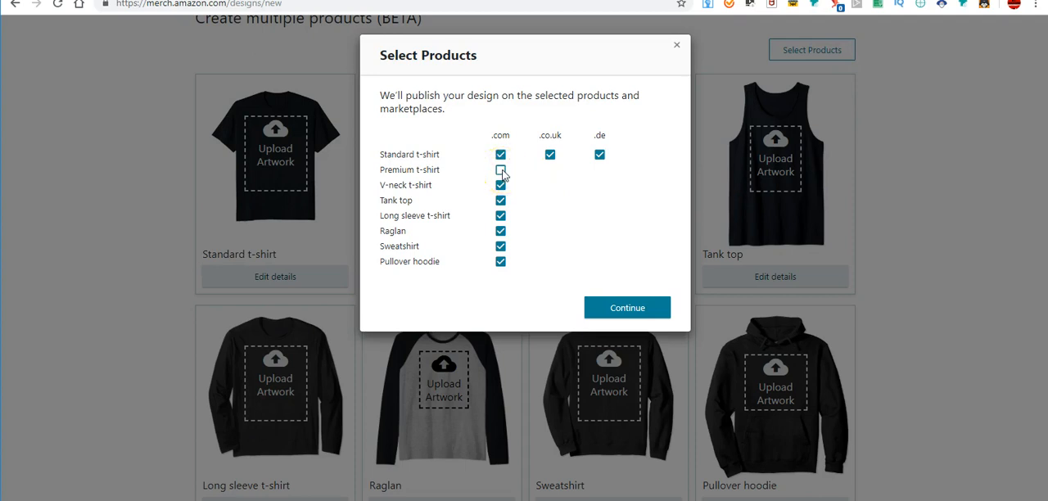
{"action": "left_click", "coordinate": [501, 171]}
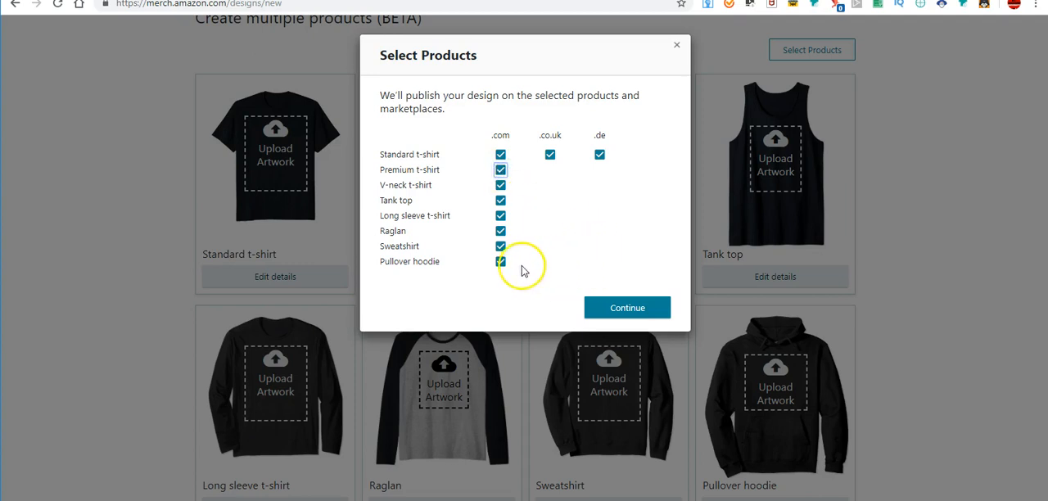
{"action": "left_click", "coordinate": [501, 246]}
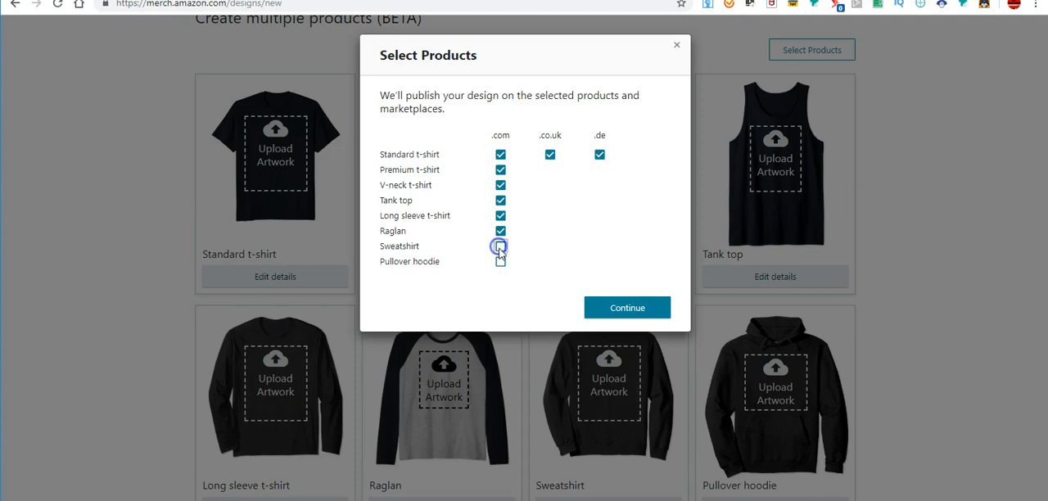
{"action": "left_click", "coordinate": [501, 262]}
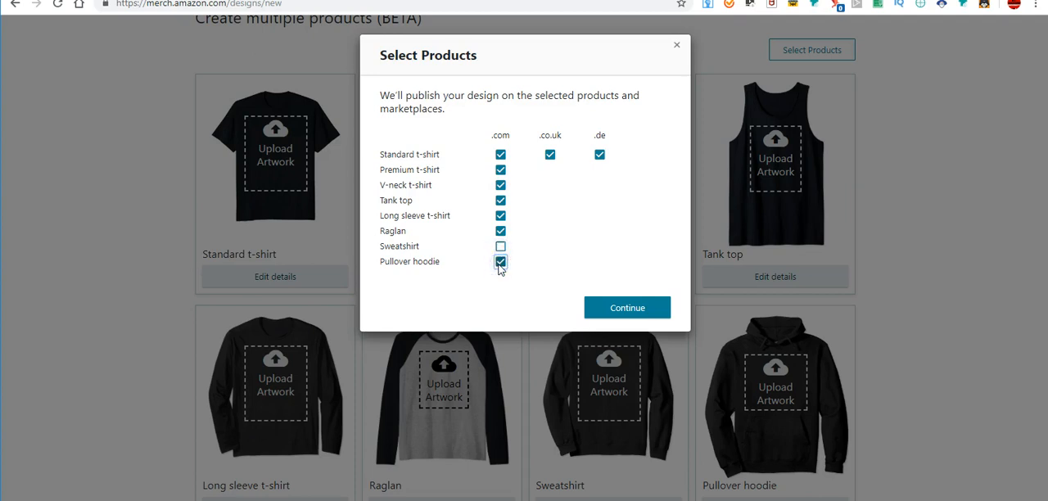
{"action": "left_click", "coordinate": [501, 245]}
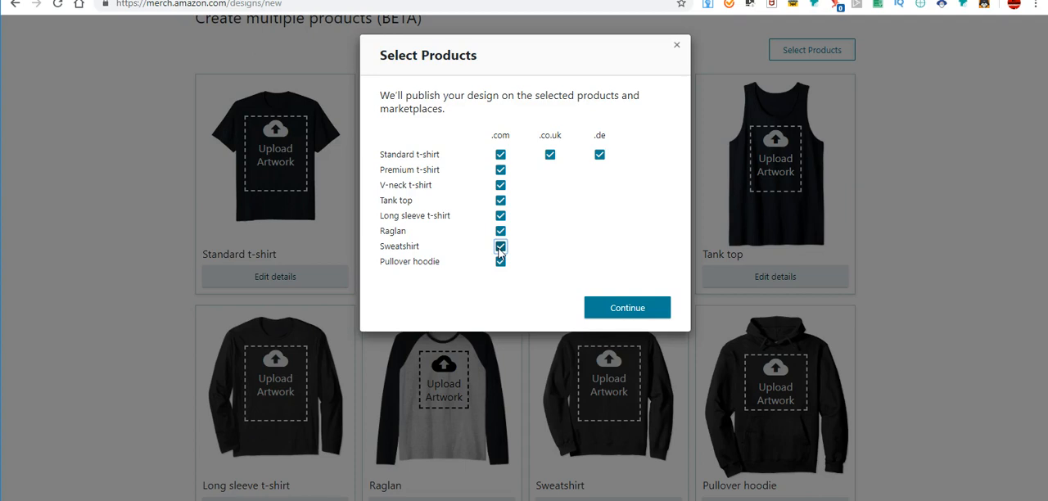
{"action": "left_click", "coordinate": [626, 308]}
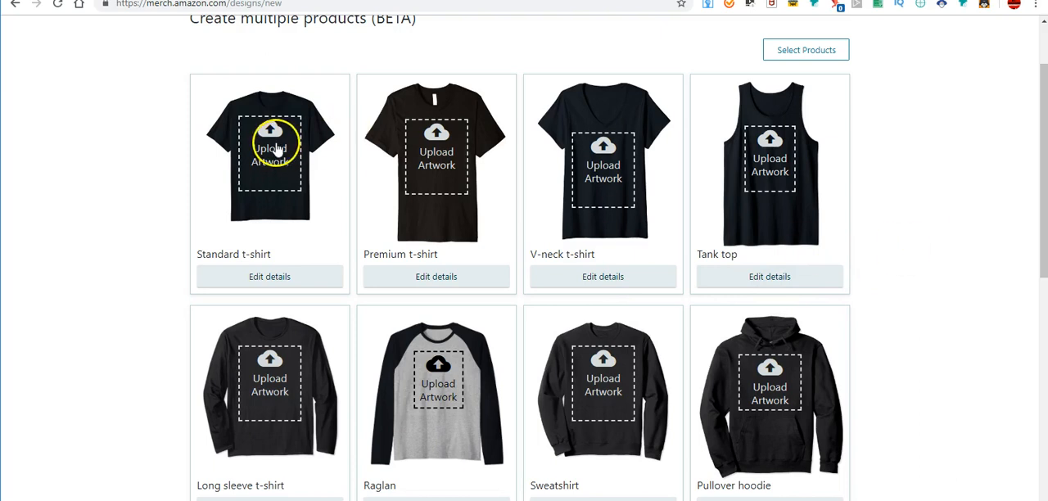
Upload the tballhoodie artwork file, which fails with an invalid PNG error
{"action": "left_click", "coordinate": [268, 150]}
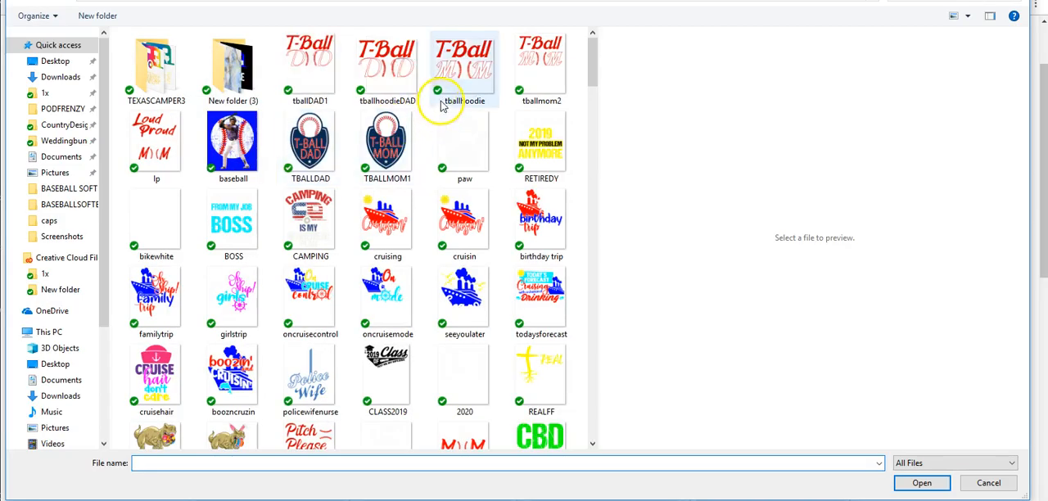
{"action": "left_click", "coordinate": [465, 65]}
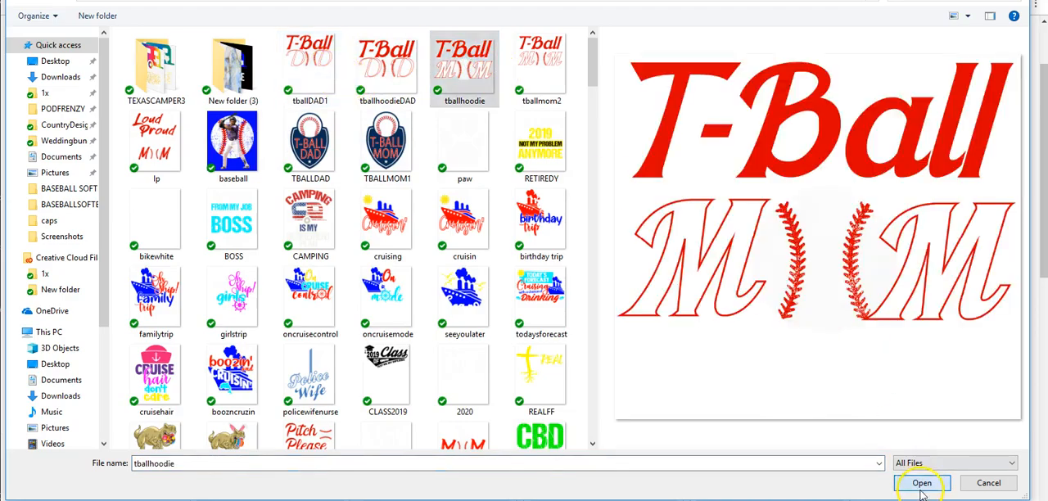
{"action": "left_click", "coordinate": [922, 482]}
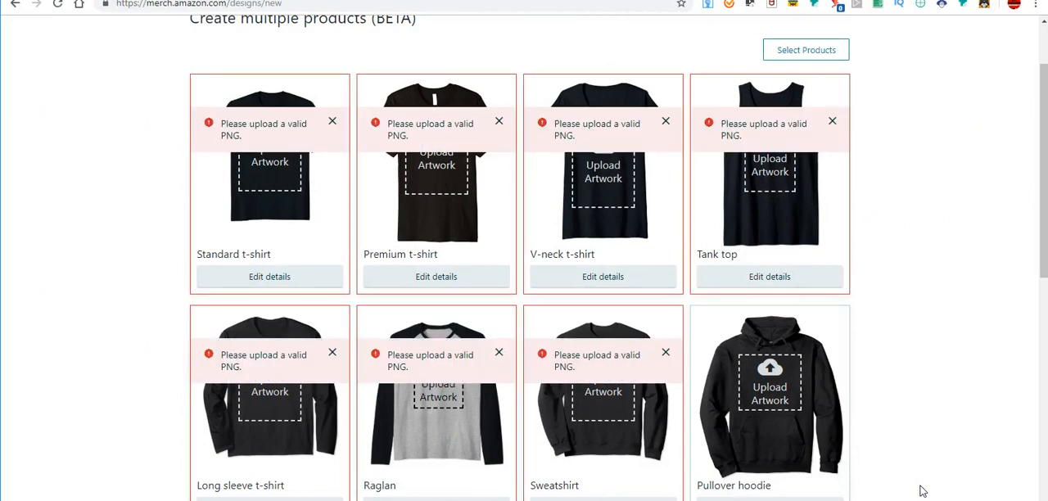
{"action": "mouse_move", "coordinate": [249, 194]}
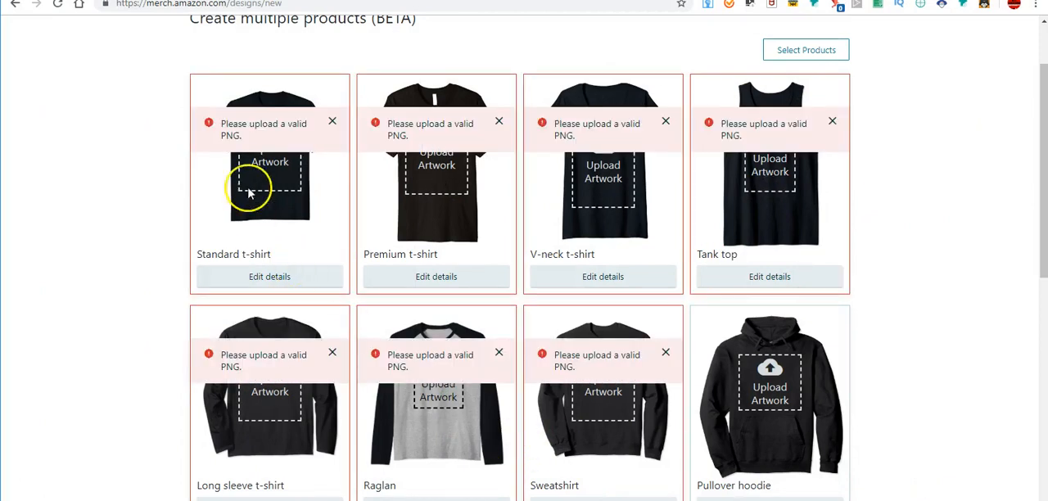
Upload the tballmom2 artwork instead, placing T-Ball MOM on seven products
{"action": "left_click", "coordinate": [268, 188]}
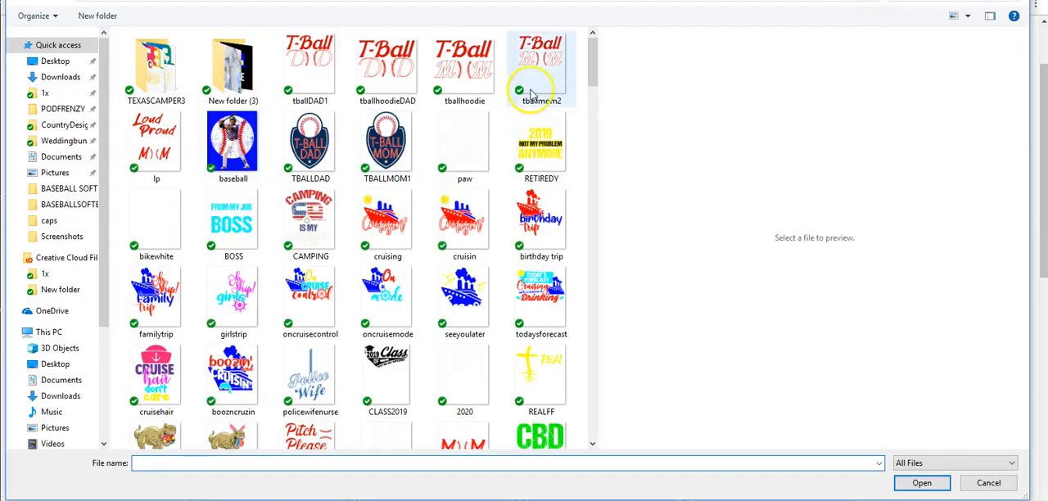
{"action": "left_click", "coordinate": [541, 66]}
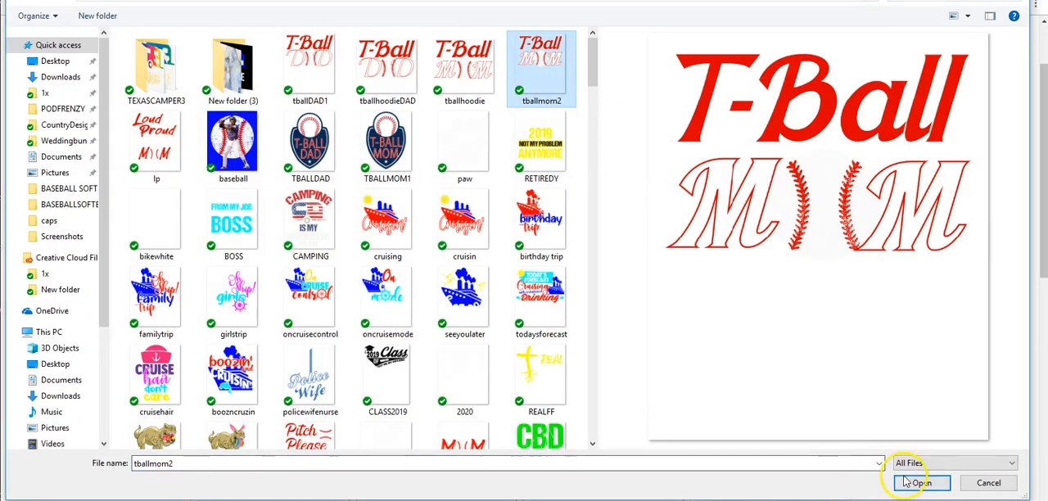
{"action": "left_click", "coordinate": [918, 481]}
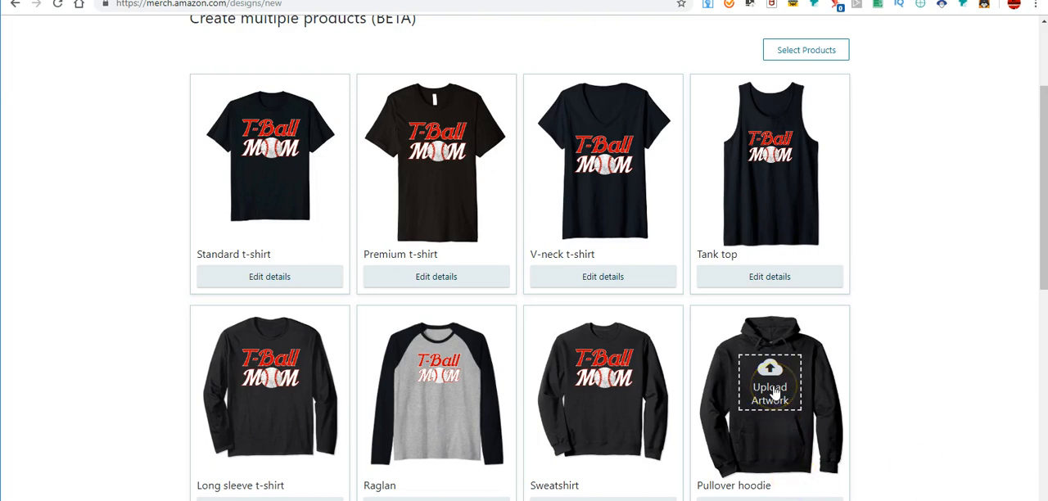
Upload the T-Ball MOM artwork onto the Pullover hoodie card
{"action": "left_click", "coordinate": [769, 386]}
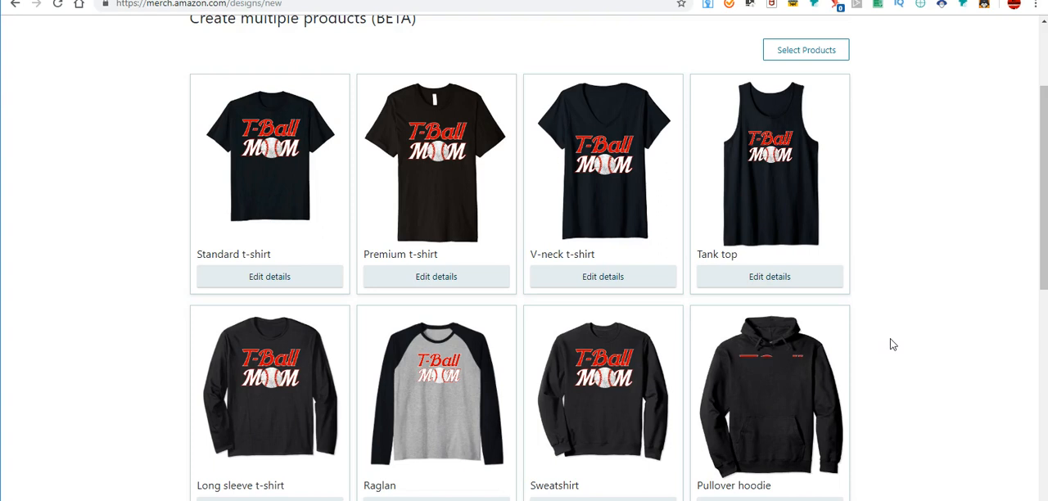
{"action": "mouse_move", "coordinate": [750, 344]}
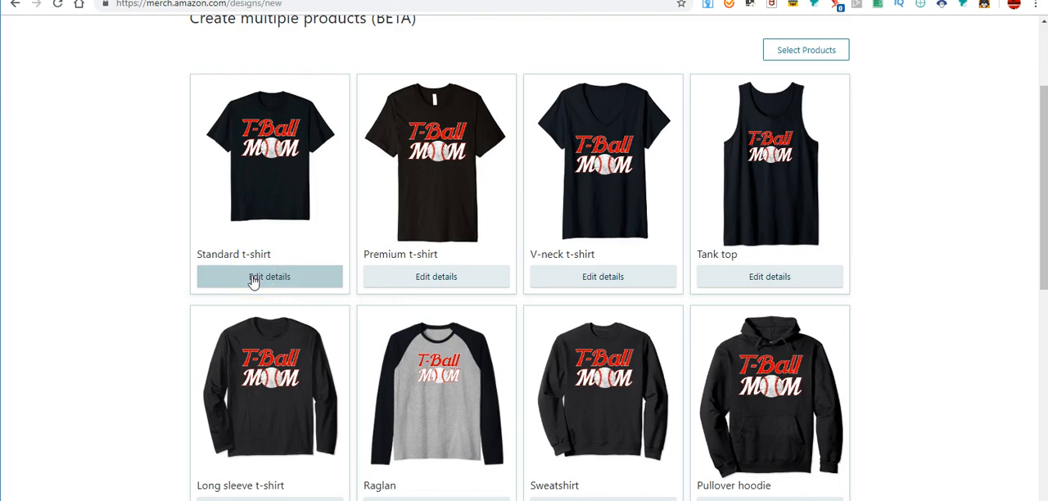
Add Asphalt, Brown and dark red plus the Youth fit to the standard t-shirt and view its .co.uk and .de prices
{"action": "left_click", "coordinate": [269, 275]}
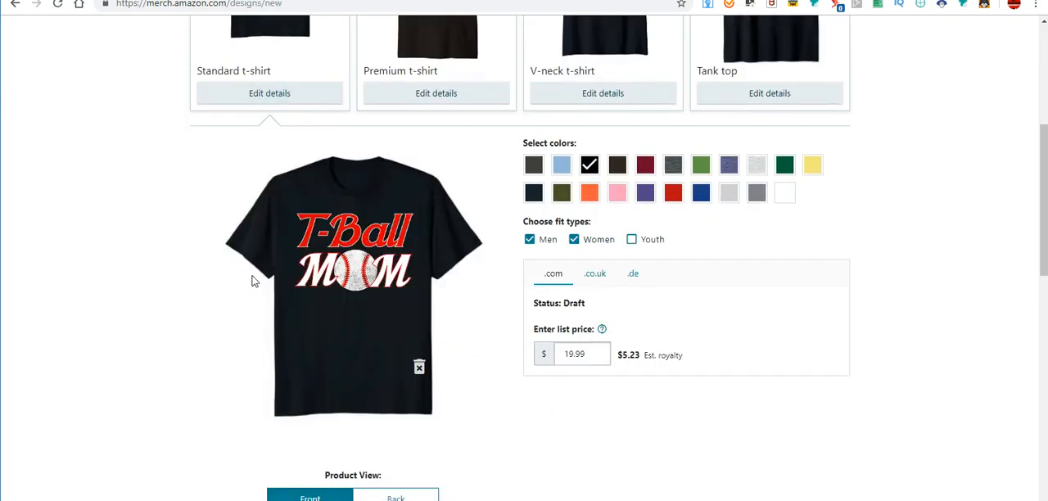
{"action": "left_click", "coordinate": [533, 163]}
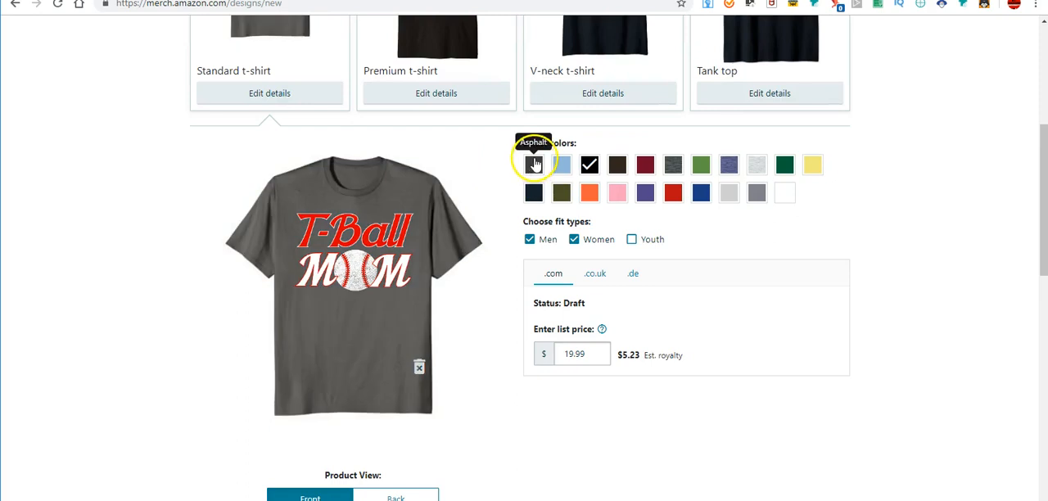
{"action": "left_click", "coordinate": [616, 164]}
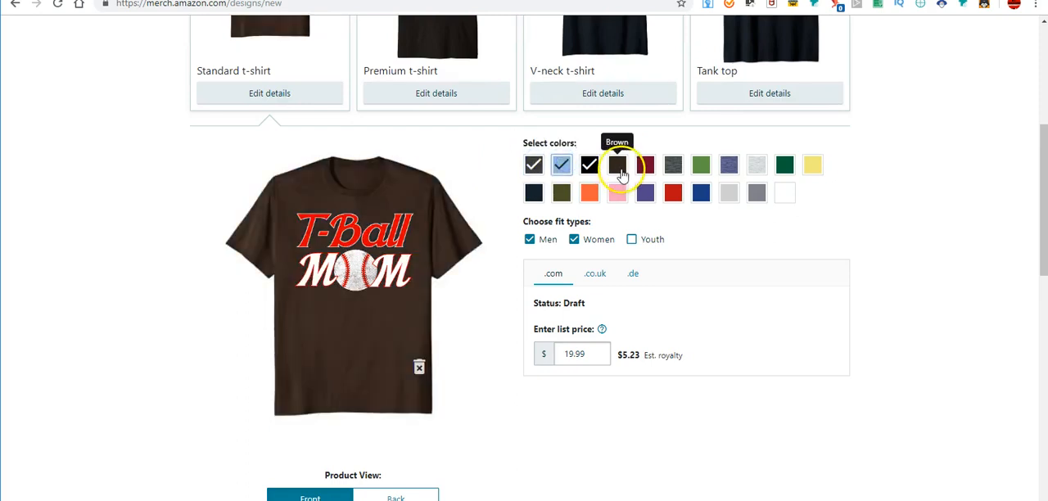
{"action": "left_click", "coordinate": [645, 163]}
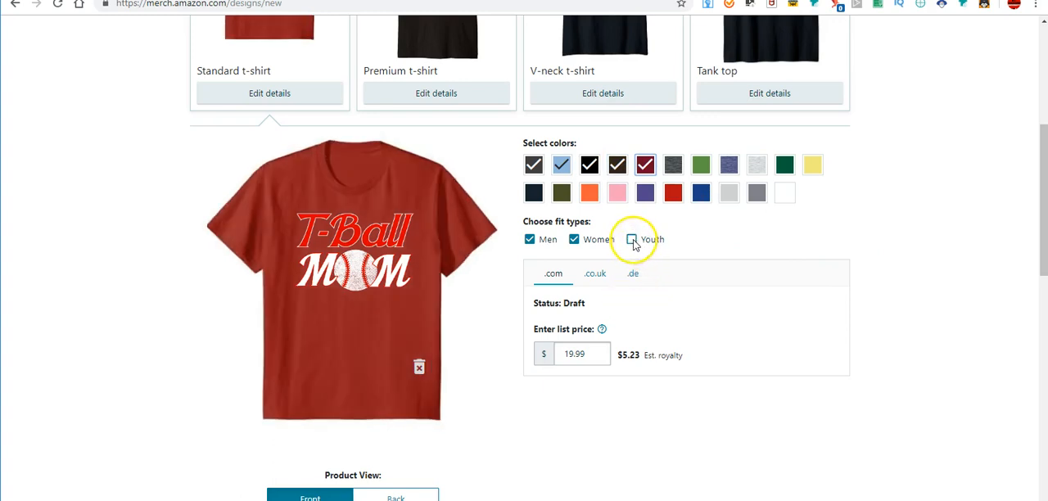
{"action": "left_click", "coordinate": [632, 239]}
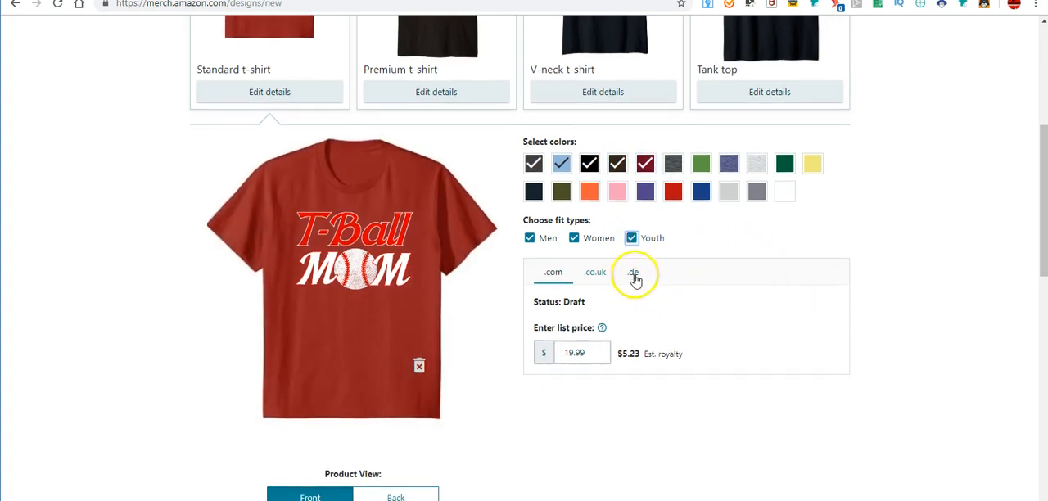
{"action": "left_click", "coordinate": [594, 271]}
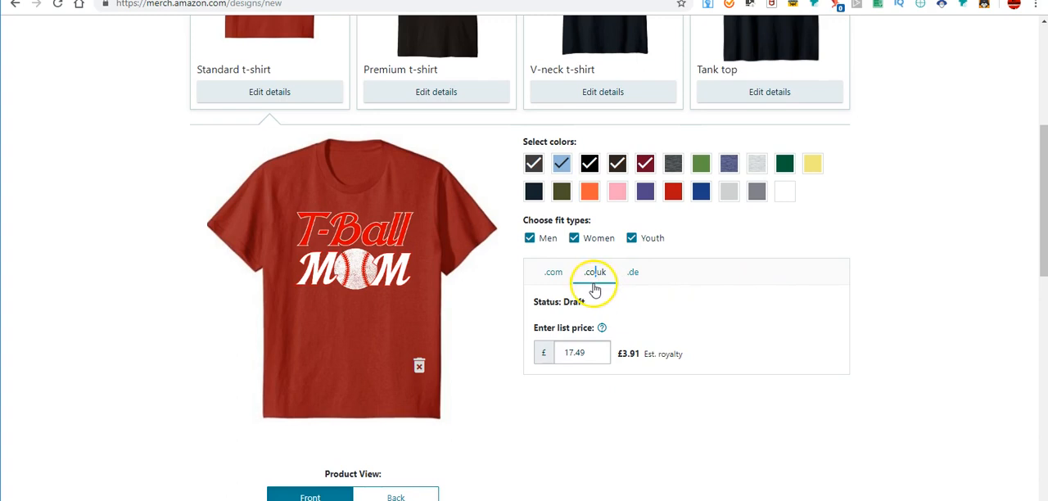
{"action": "left_click", "coordinate": [632, 272]}
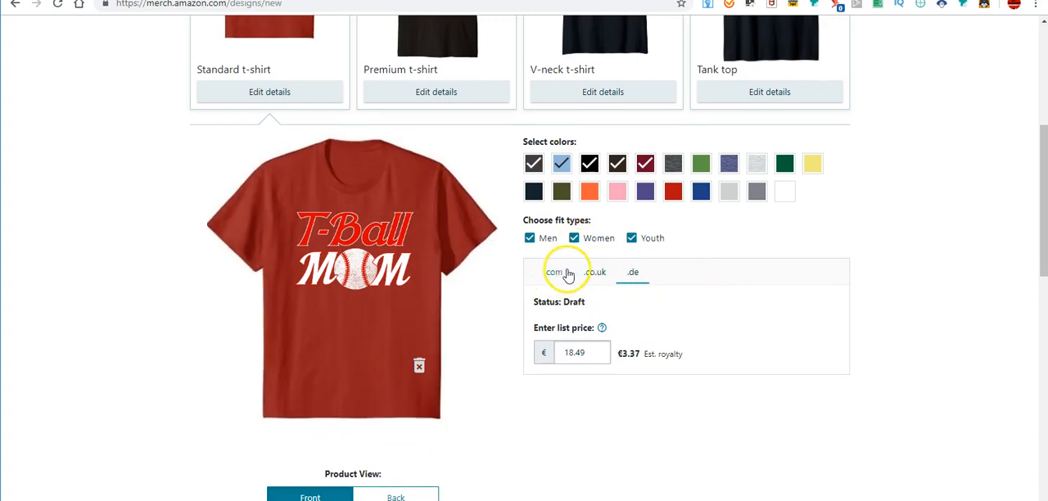
Add Baby Blue, Forest Green, Navy, Purple and Sapphire to the V-neck t-shirt's colours
{"action": "scroll", "scroll_direction": "down", "scroll_amount": 3}
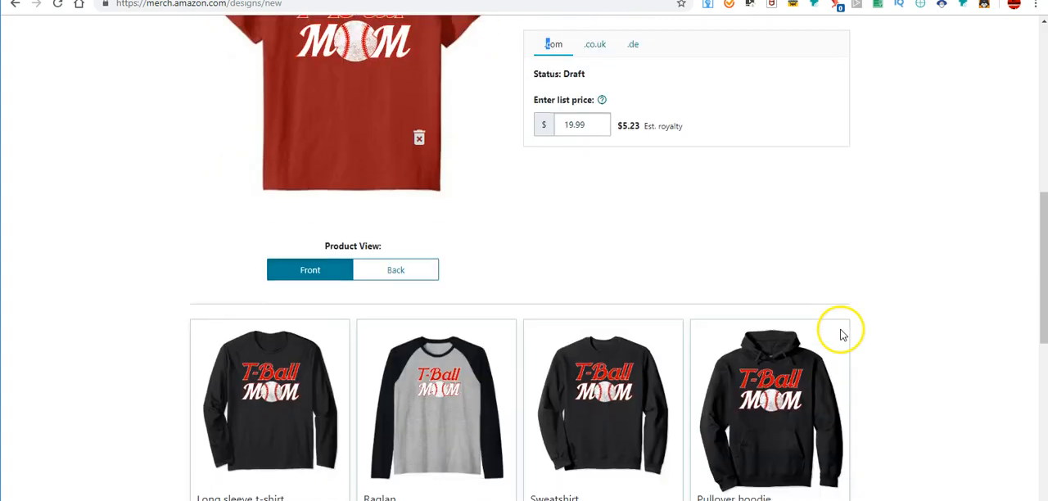
{"action": "scroll", "scroll_direction": "up", "scroll_amount": 3}
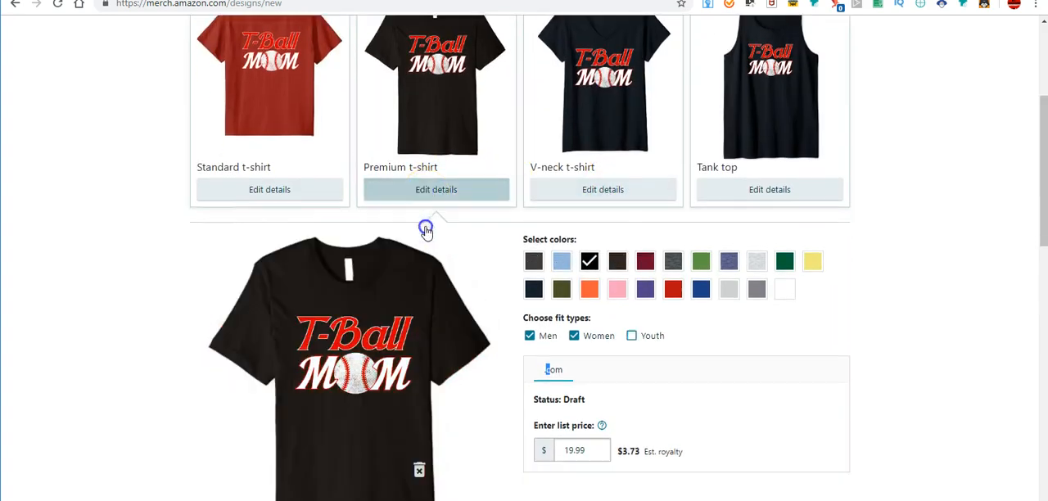
{"action": "scroll", "scroll_direction": "up", "scroll_amount": 3}
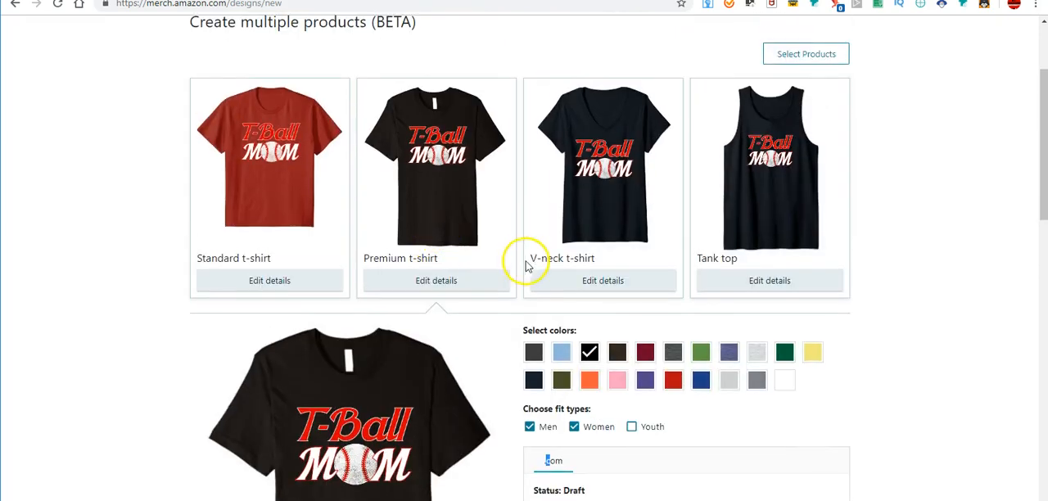
{"action": "scroll", "scroll_direction": "down", "scroll_amount": 3}
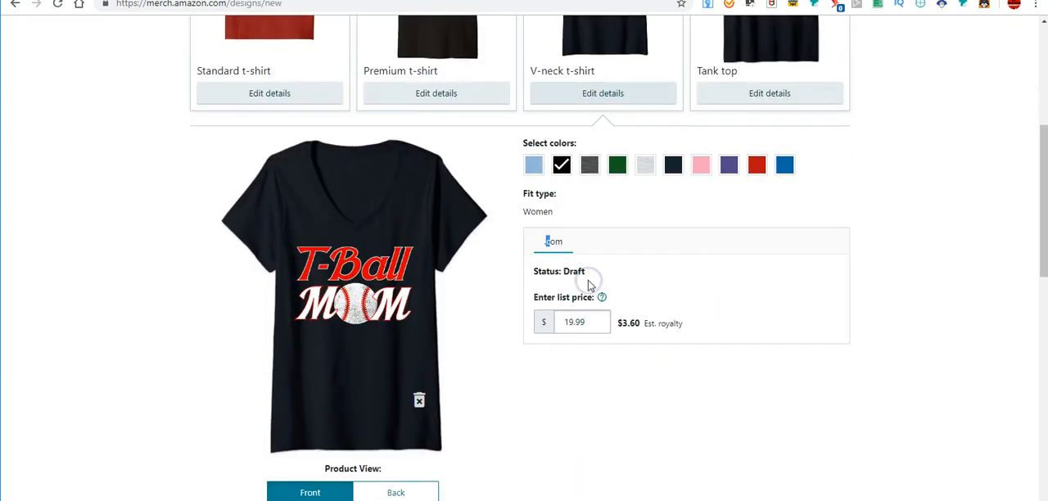
{"action": "scroll", "scroll_direction": "up", "scroll_amount": 3}
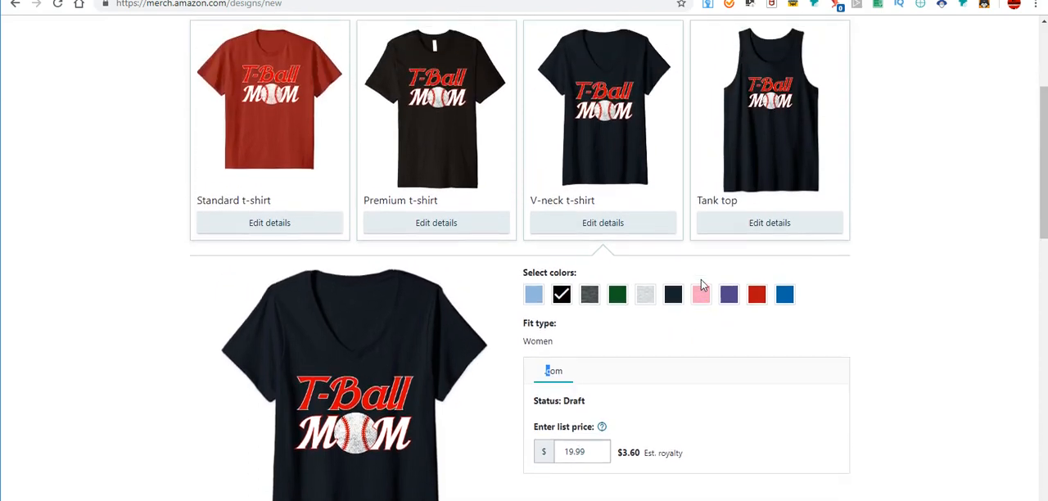
{"action": "left_click", "coordinate": [534, 294]}
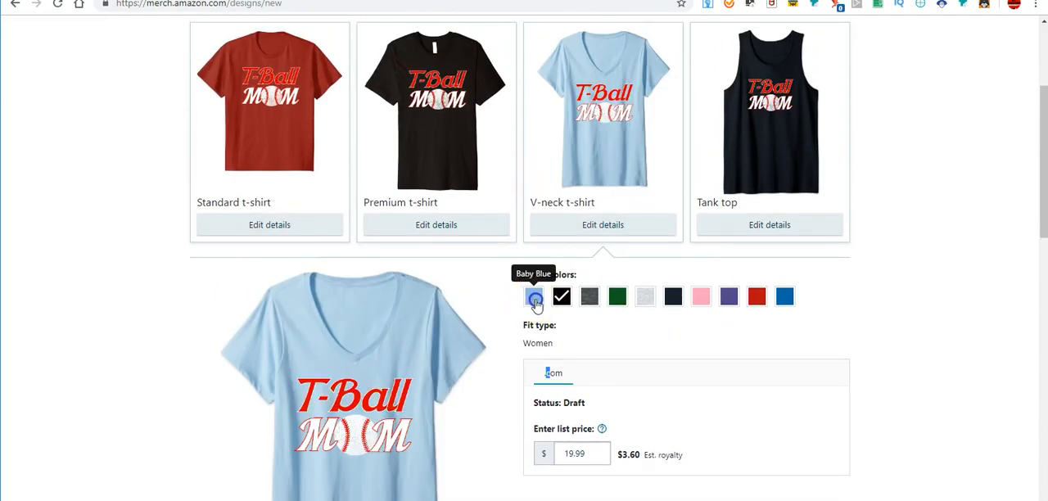
{"action": "left_click", "coordinate": [616, 296]}
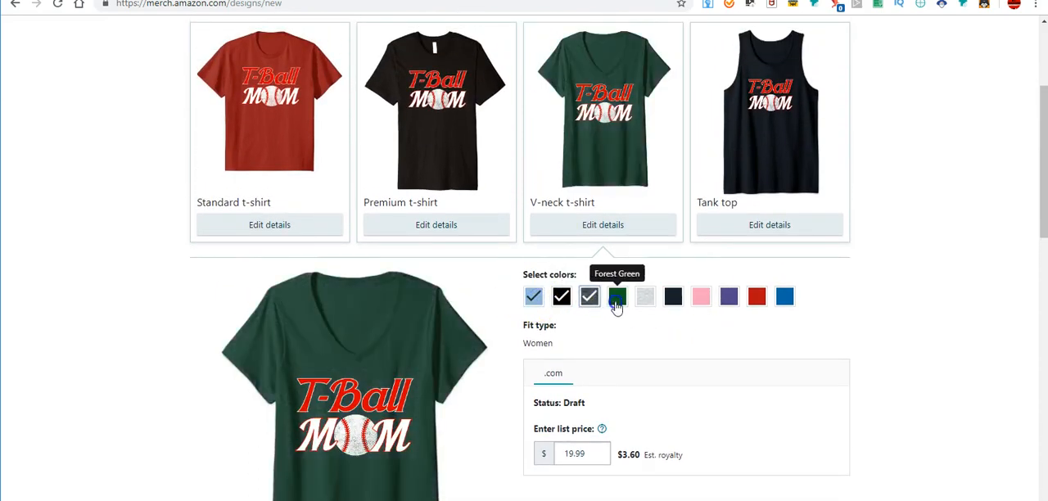
{"action": "left_click", "coordinate": [673, 296]}
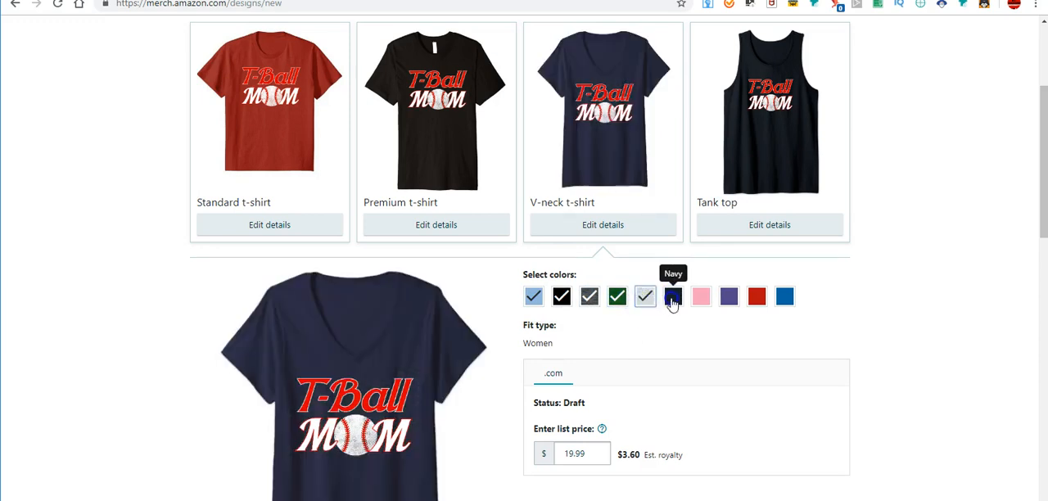
{"action": "left_click", "coordinate": [726, 296]}
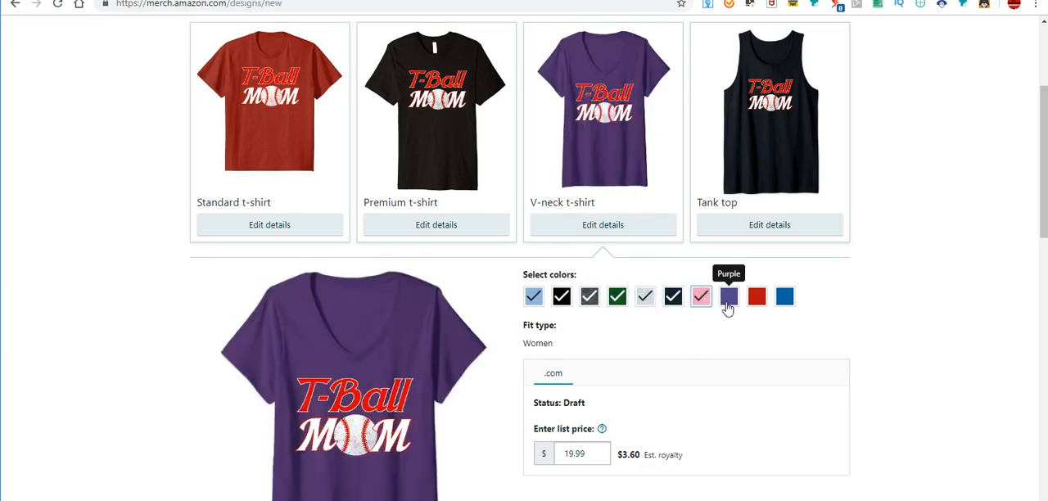
{"action": "left_click", "coordinate": [782, 296]}
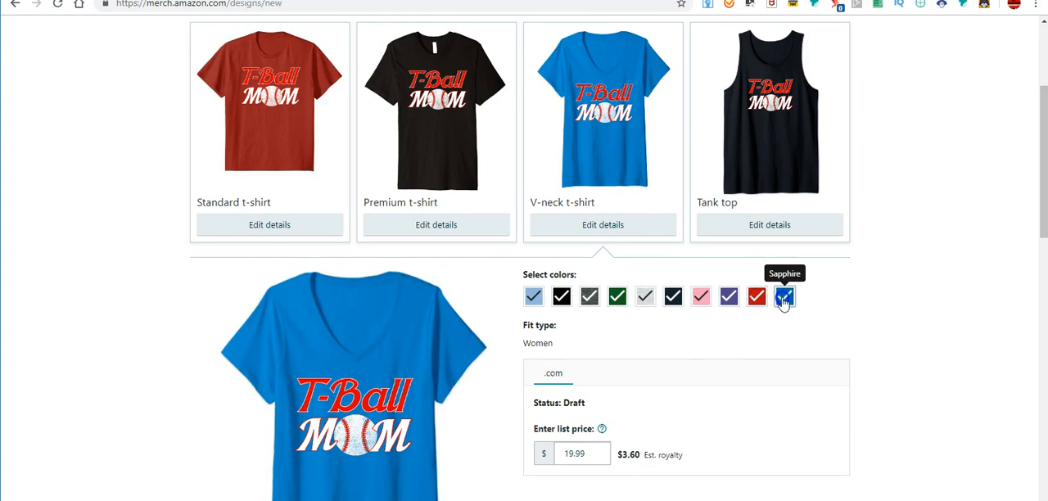
Add Grass, Heather Grey and Lemon to the standard t-shirt, triggering the ten-colour limit error
{"action": "scroll", "scroll_direction": "down", "scroll_amount": 3}
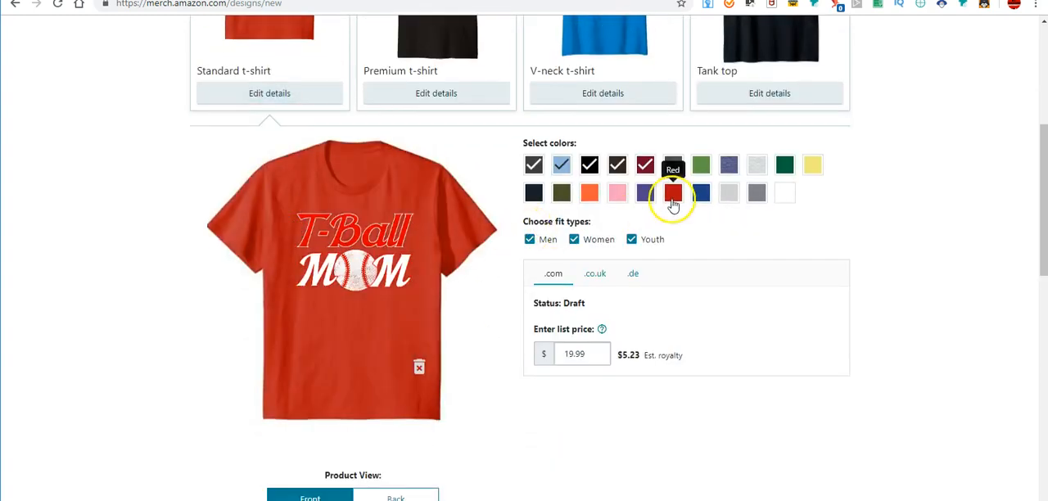
{"action": "left_click", "coordinate": [700, 164]}
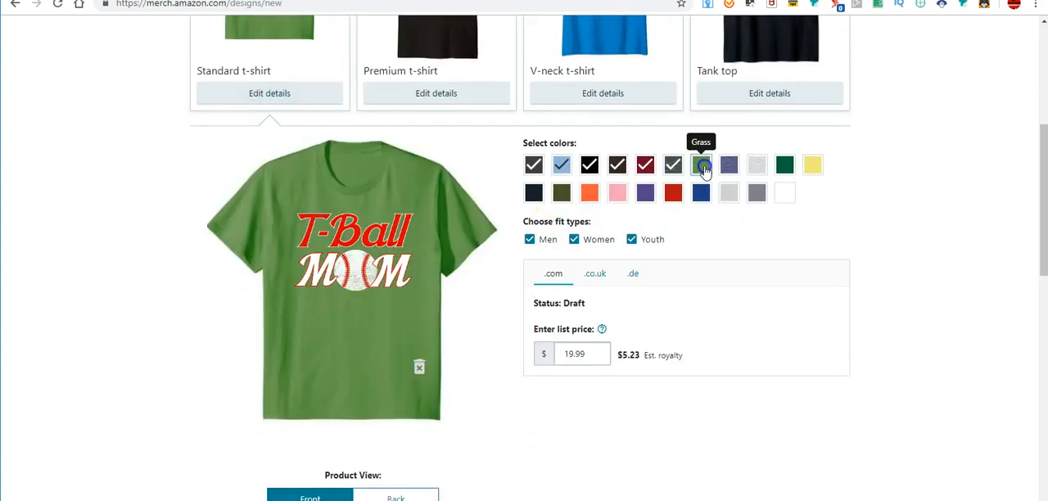
{"action": "left_click", "coordinate": [756, 165]}
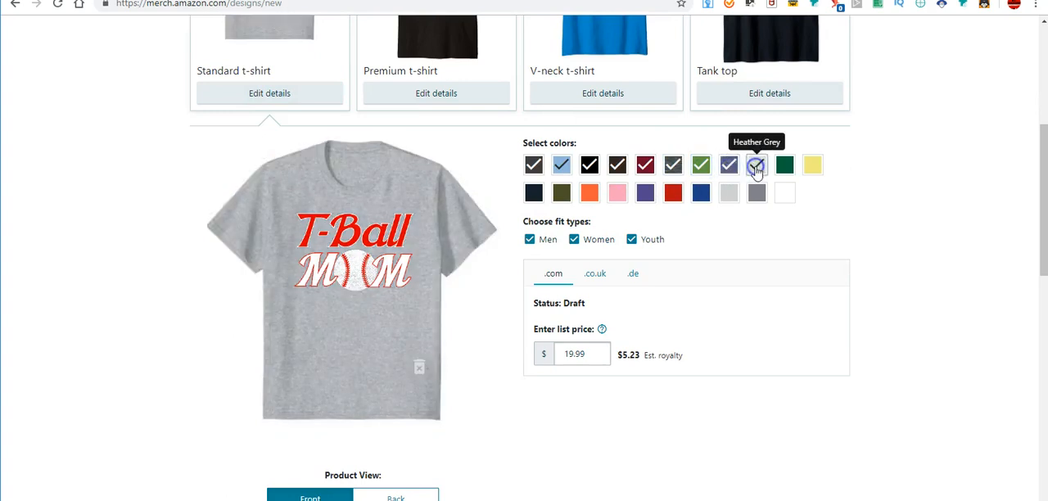
{"action": "left_click", "coordinate": [812, 163]}
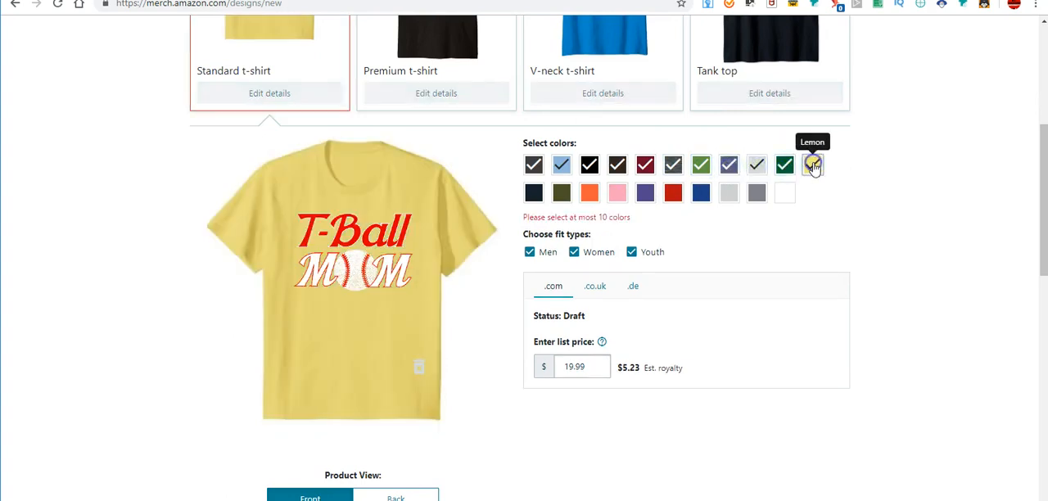
{"action": "left_click", "coordinate": [812, 164]}
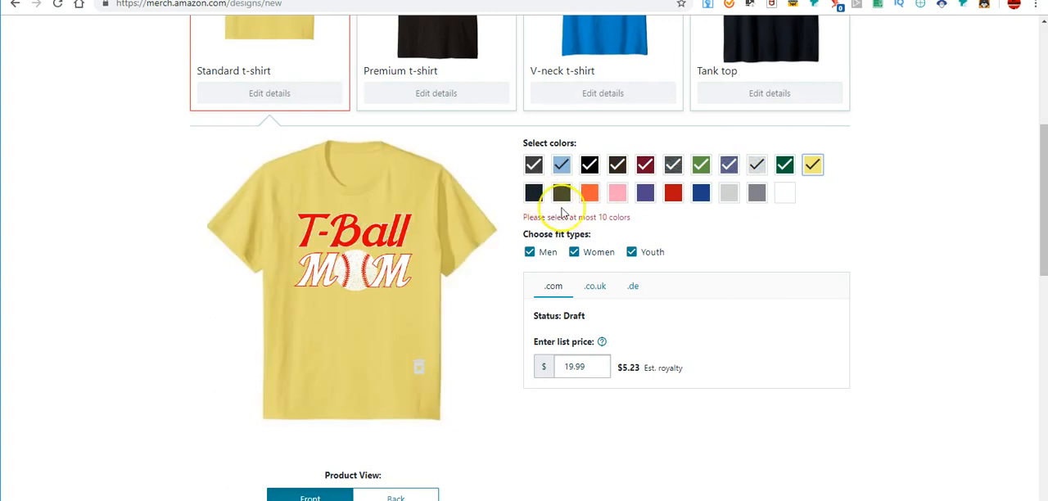
{"action": "scroll", "scroll_direction": "up", "scroll_amount": 3}
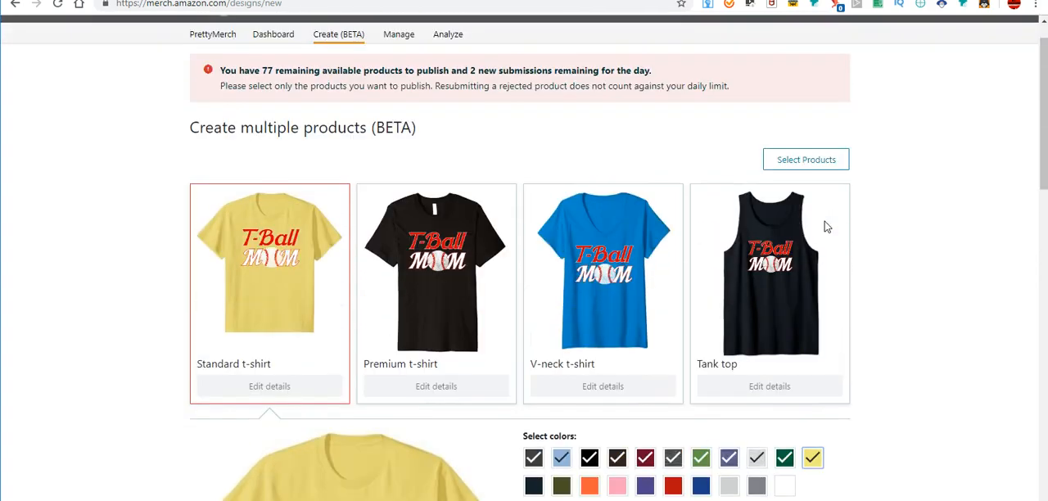
{"action": "scroll", "scroll_direction": "down", "scroll_amount": 3}
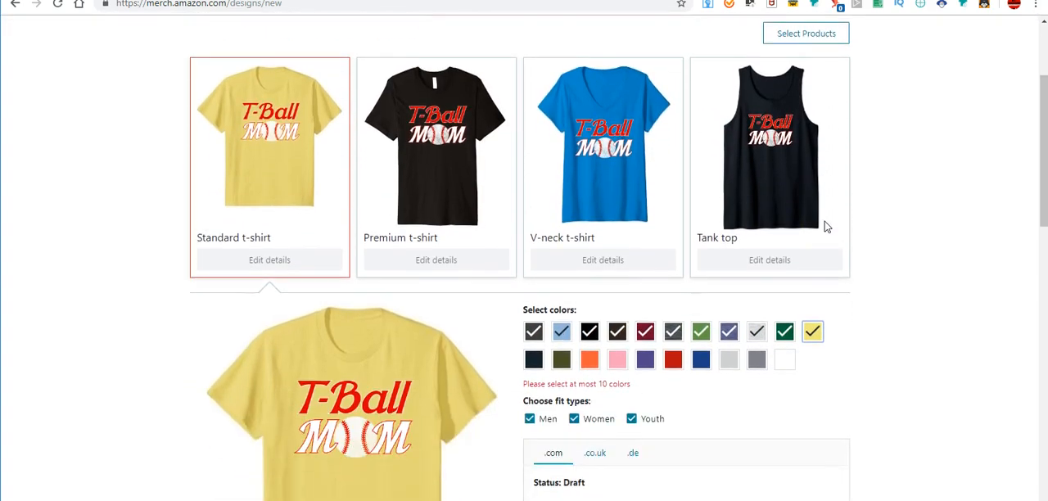
{"action": "scroll", "scroll_direction": "down", "scroll_amount": 3}
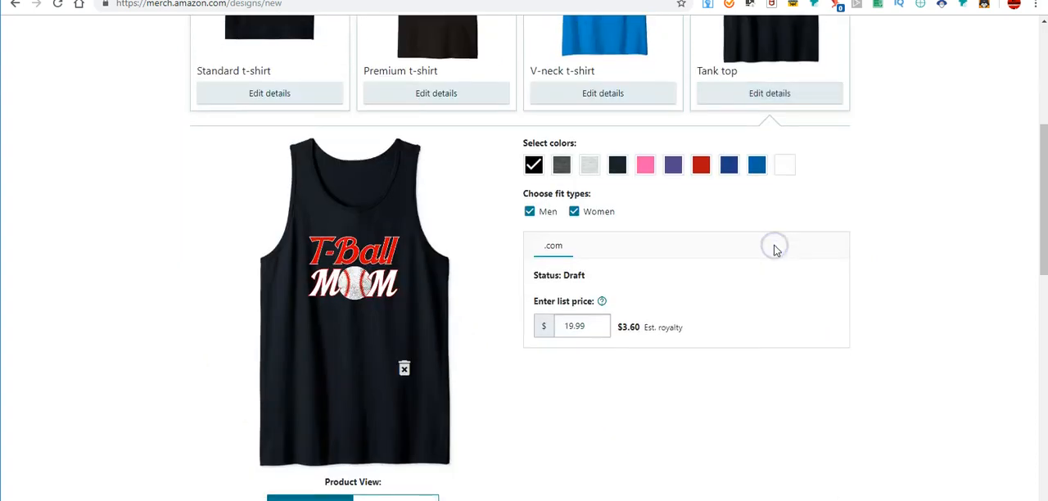
Add Dark Heather, Neon Pink, Red and the blue shades to the tank top's colours
{"action": "left_click", "coordinate": [562, 164]}
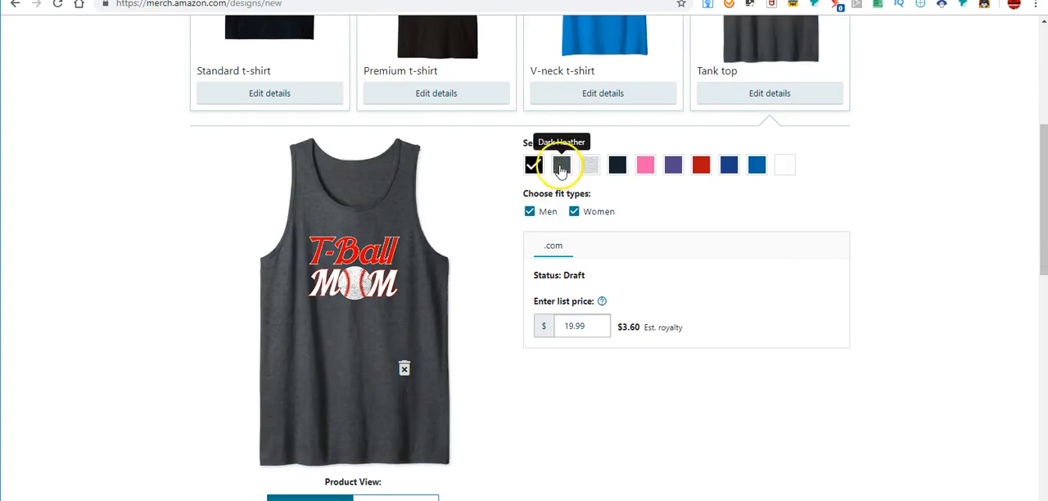
{"action": "left_click", "coordinate": [645, 164]}
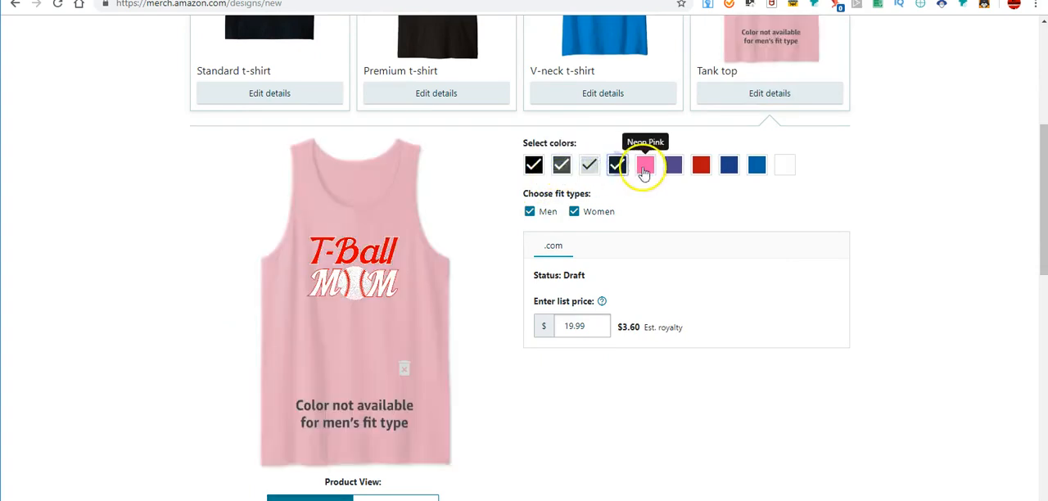
{"action": "left_click", "coordinate": [700, 164]}
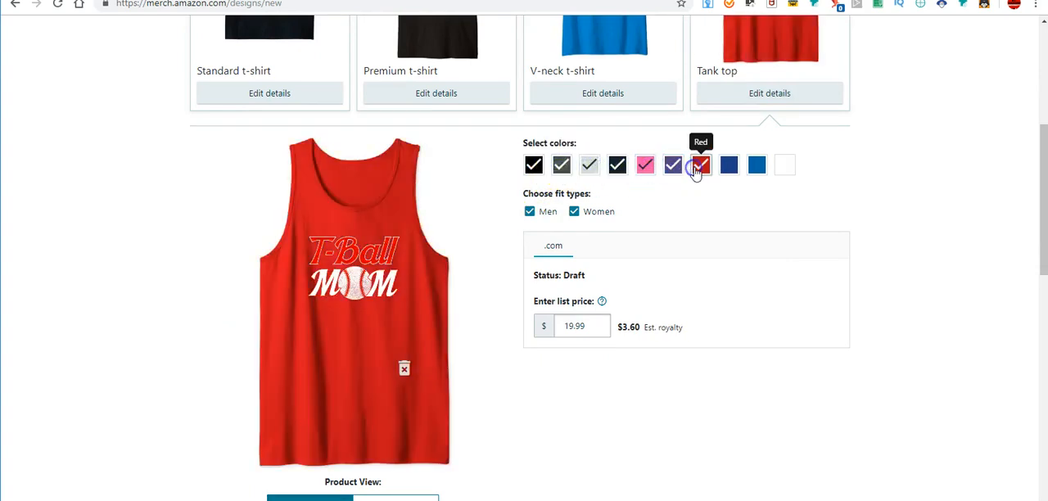
{"action": "left_click", "coordinate": [755, 164]}
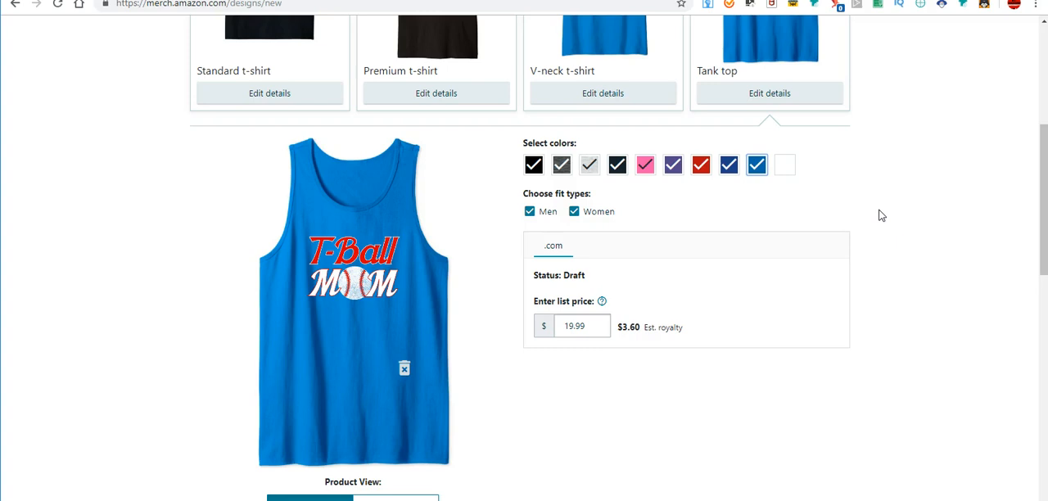
{"action": "scroll", "scroll_direction": "down", "scroll_amount": 3}
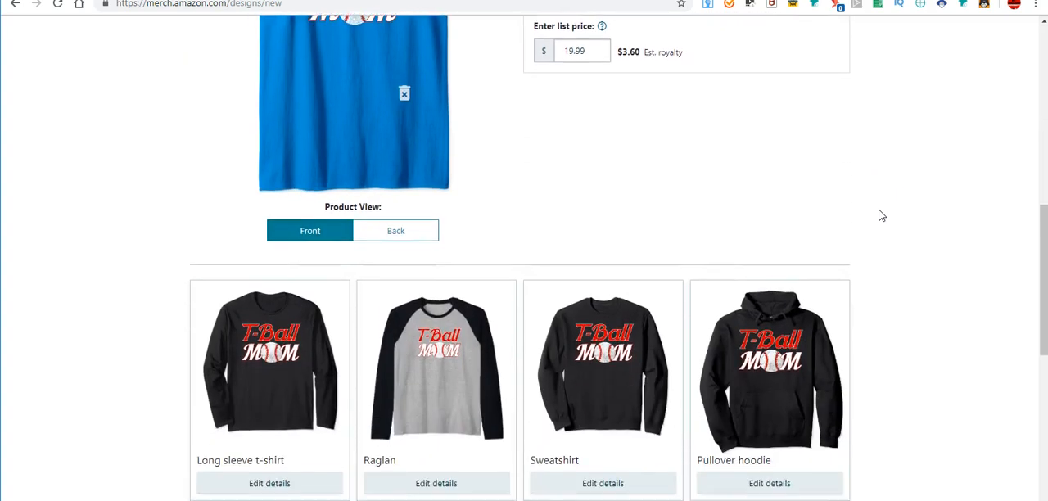
{"action": "scroll", "scroll_direction": "down", "scroll_amount": 3}
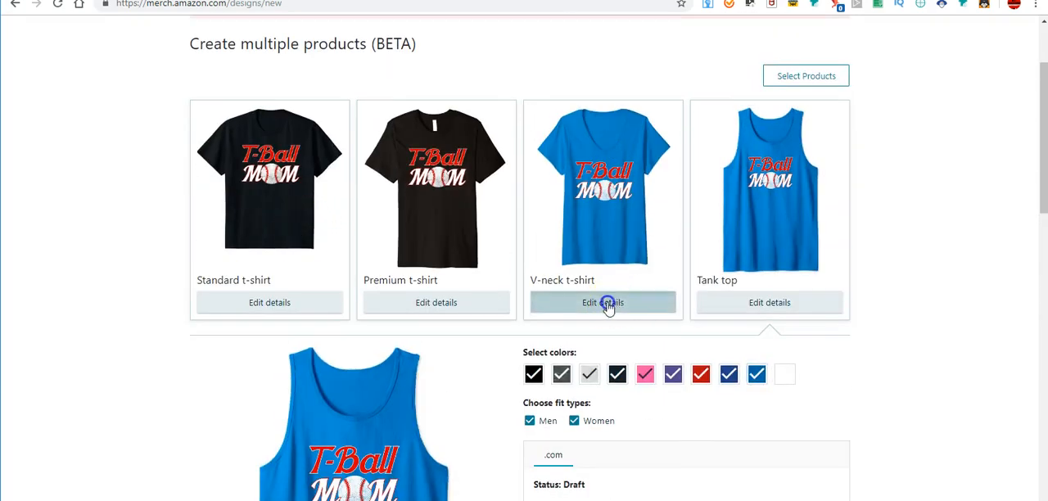
{"action": "left_click", "coordinate": [603, 301]}
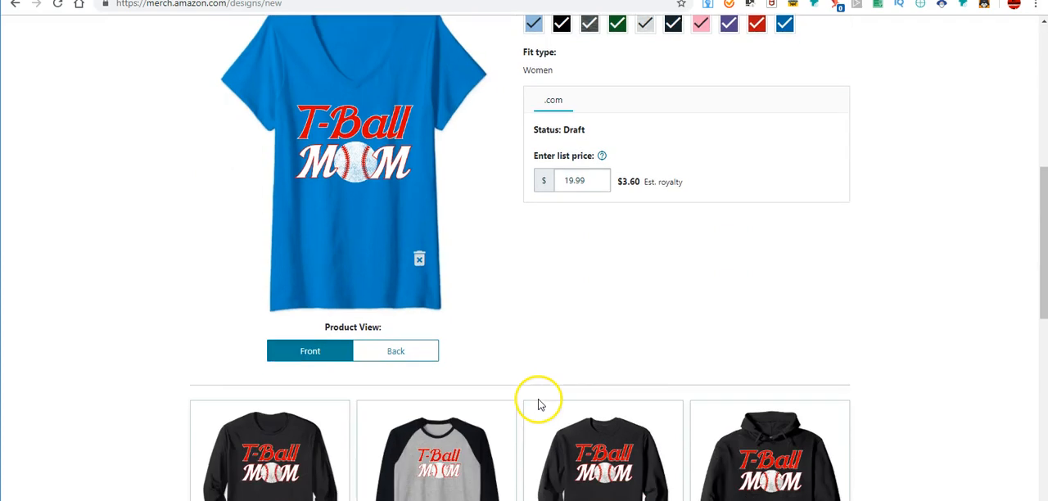
{"action": "scroll", "scroll_direction": "down", "scroll_amount": 3}
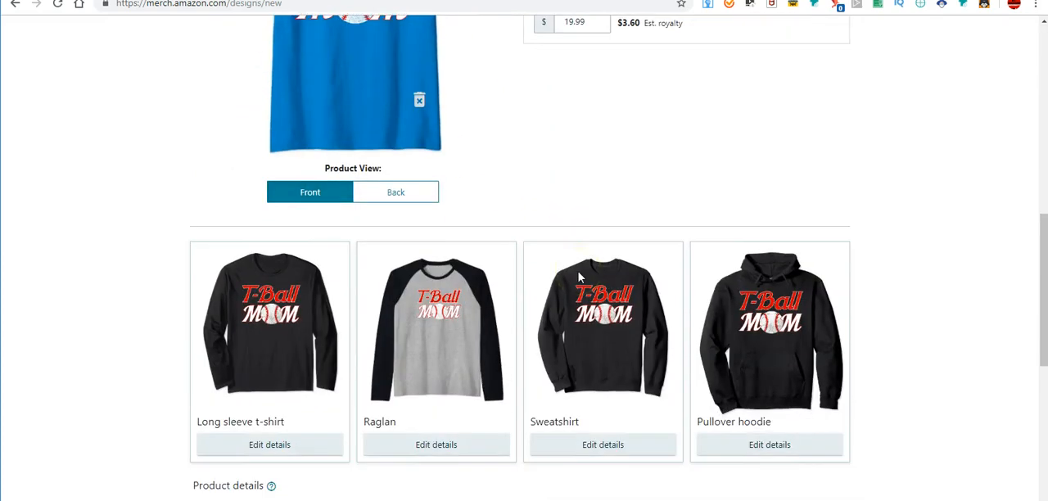
{"action": "scroll", "scroll_direction": "up", "scroll_amount": 3}
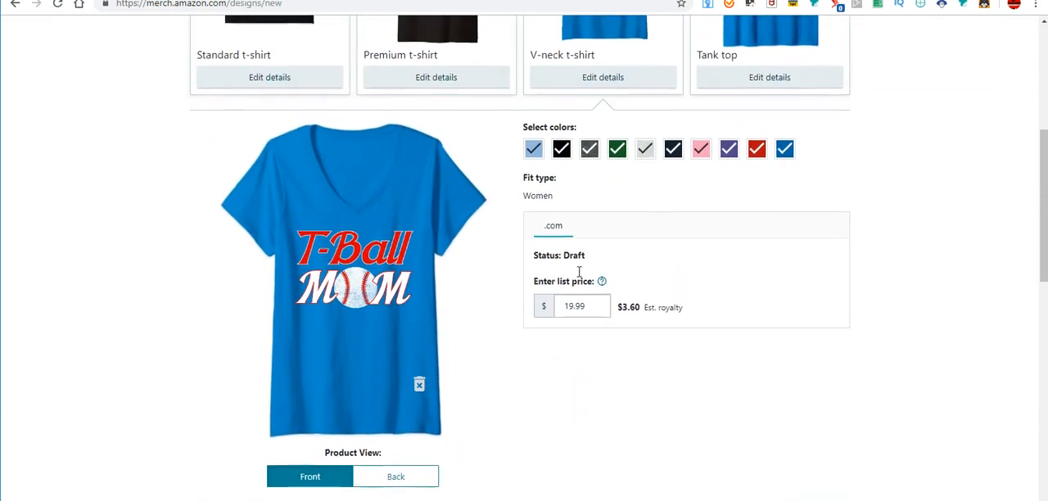
{"action": "scroll", "scroll_direction": "down", "scroll_amount": 3}
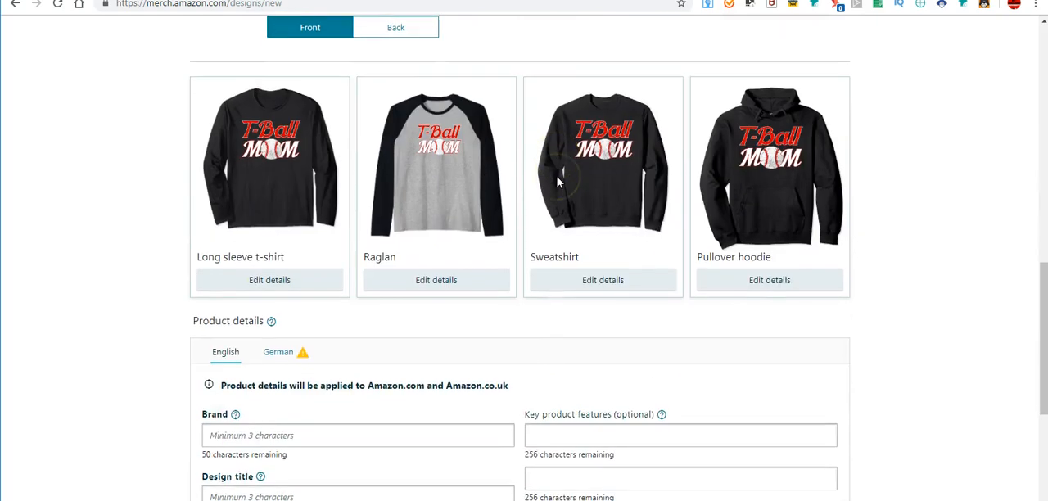
{"action": "scroll", "scroll_direction": "up", "scroll_amount": 3}
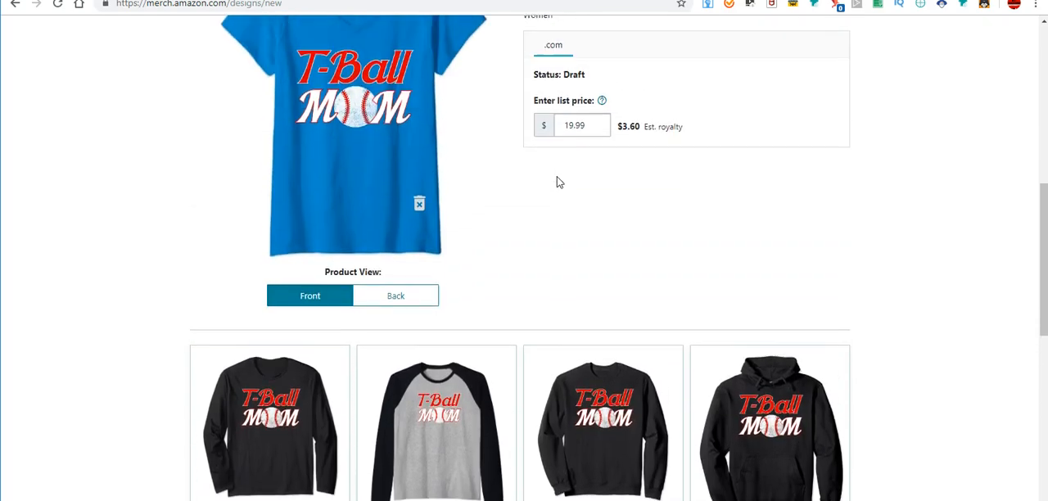
{"action": "scroll", "scroll_direction": "down", "scroll_amount": 3}
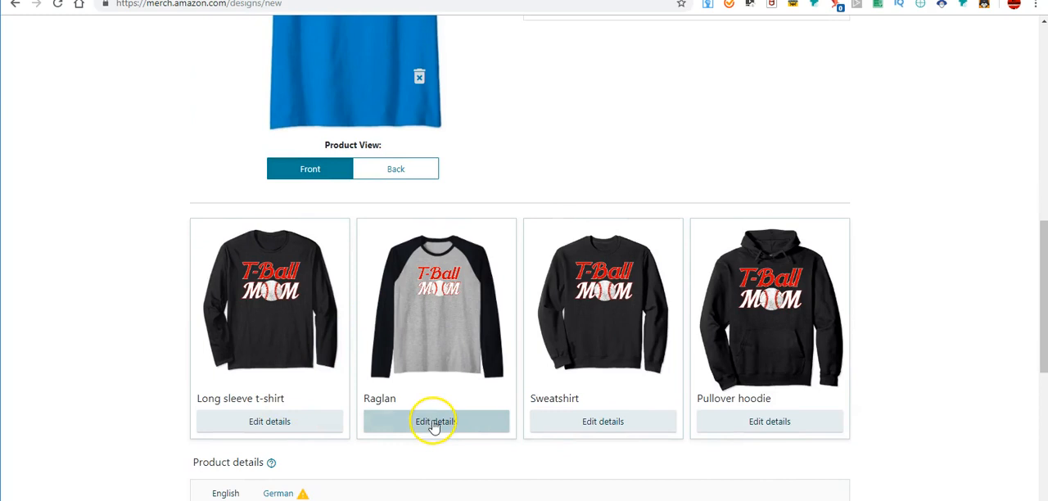
Add Black/White, Dark Heather/White, Navy/Athletic Heather, Navy/White and Royal Blue/White to the raglan
{"action": "left_click", "coordinate": [435, 421]}
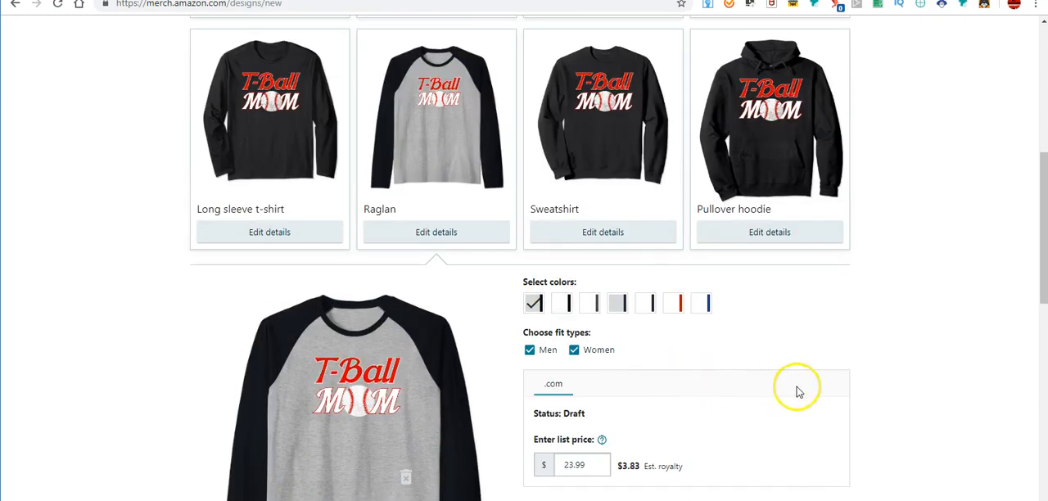
{"action": "scroll", "scroll_direction": "down", "scroll_amount": 3}
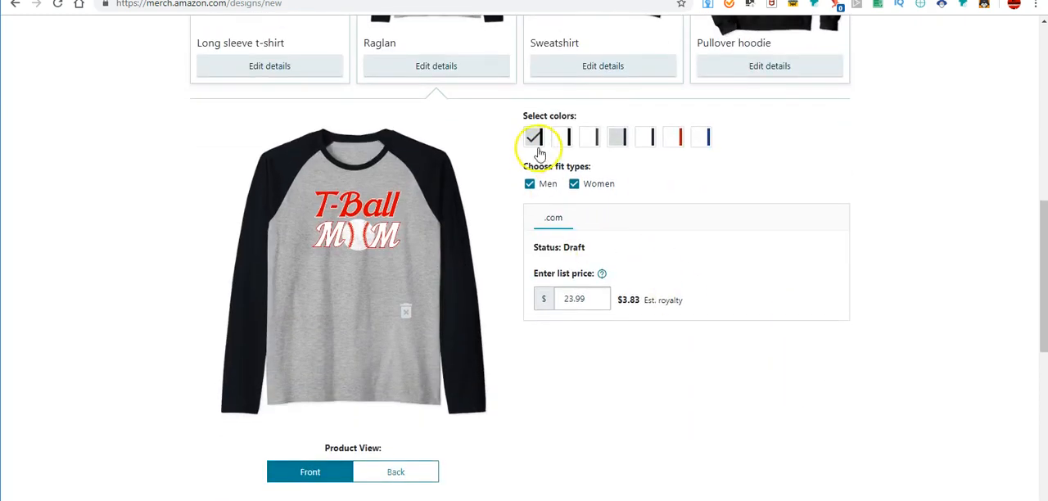
{"action": "left_click", "coordinate": [563, 136]}
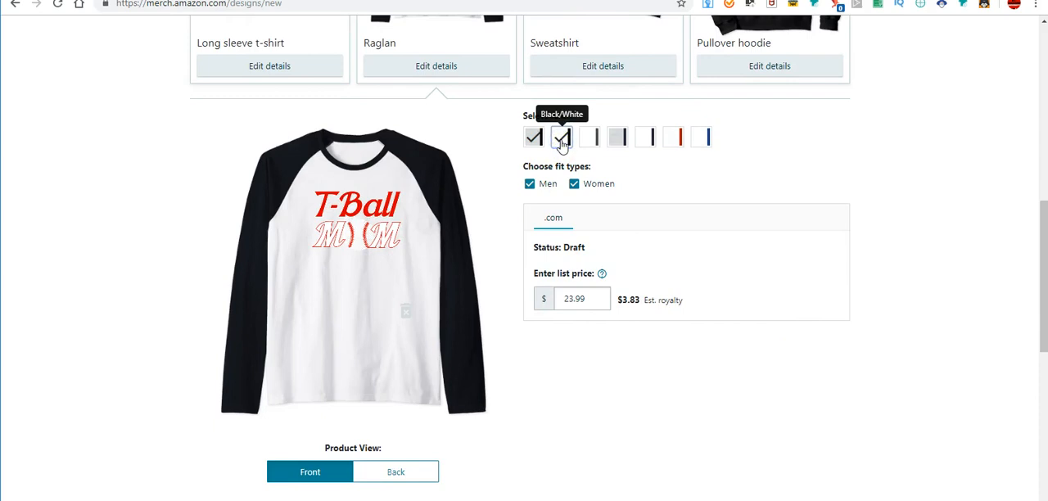
{"action": "left_click", "coordinate": [590, 136]}
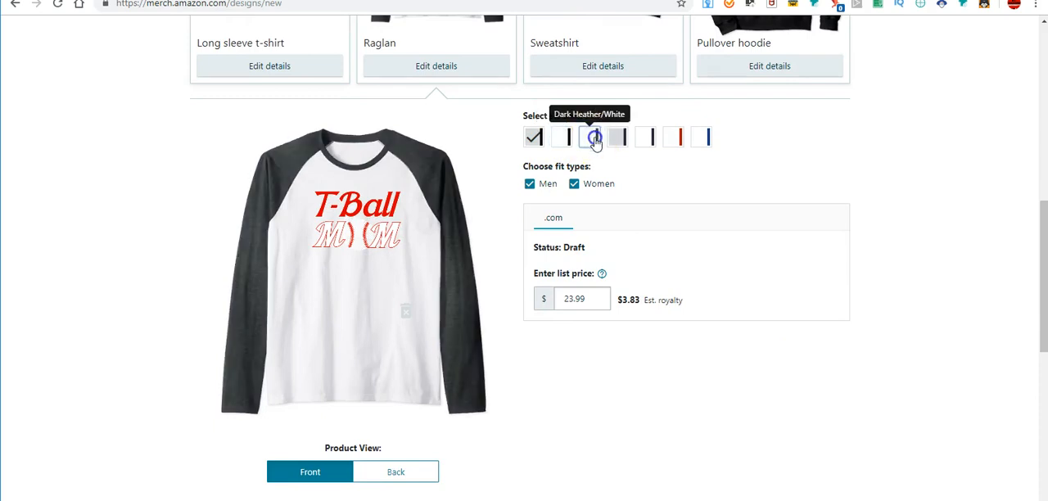
{"action": "left_click", "coordinate": [617, 136]}
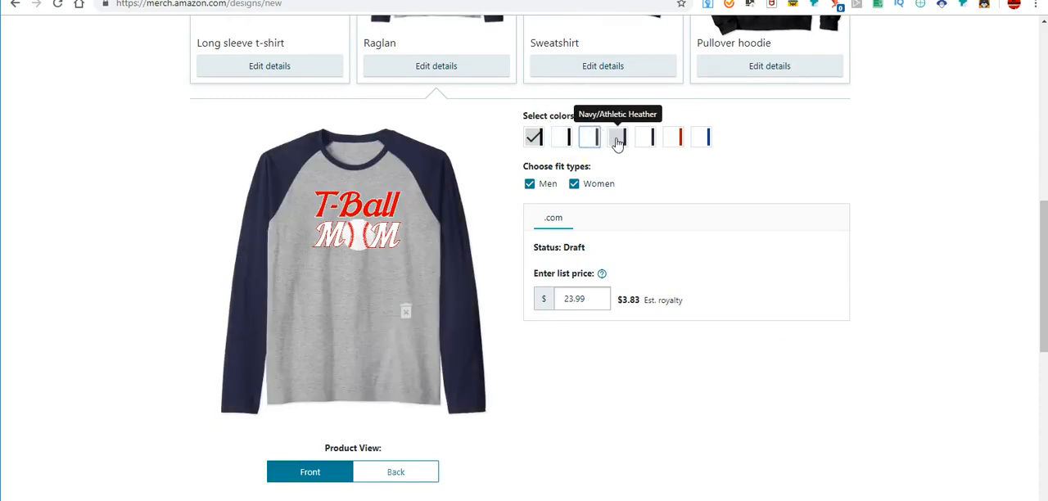
{"action": "left_click", "coordinate": [644, 136]}
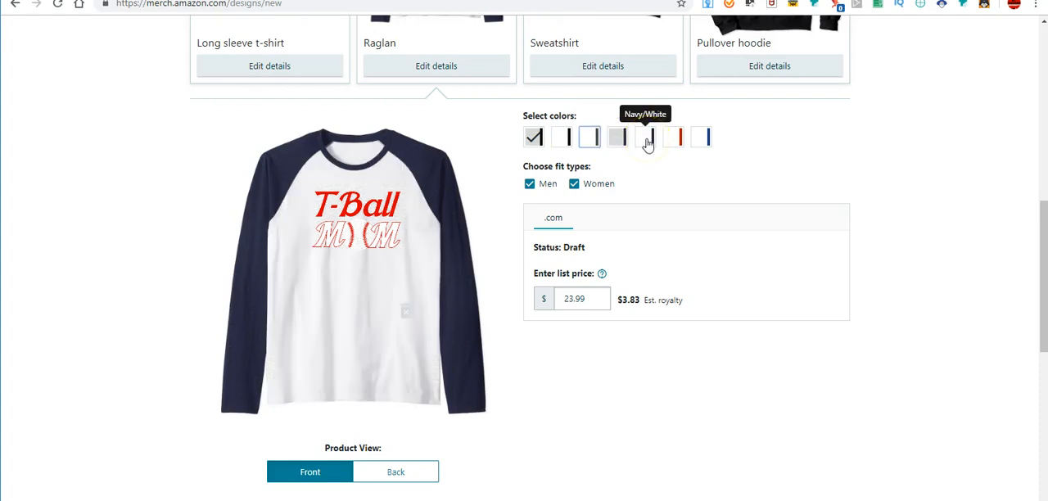
{"action": "left_click", "coordinate": [701, 136]}
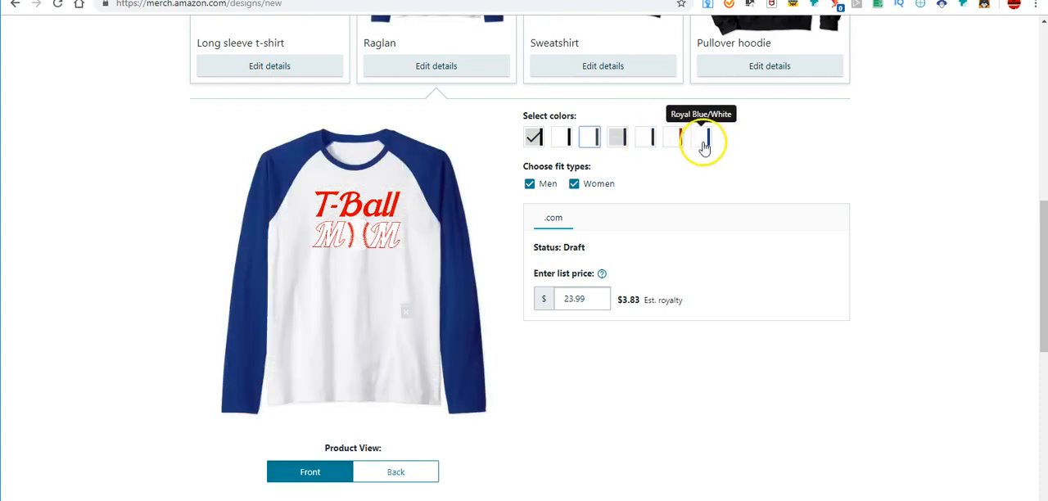
{"action": "left_click", "coordinate": [700, 136]}
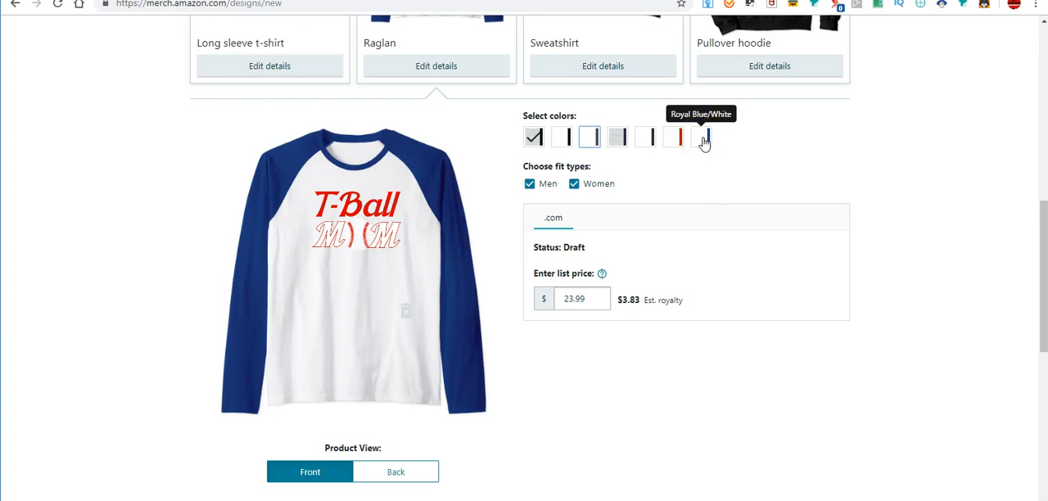
Review the Select Products marketplace choices and continue without changes
{"action": "scroll", "scroll_direction": "down", "scroll_amount": 3}
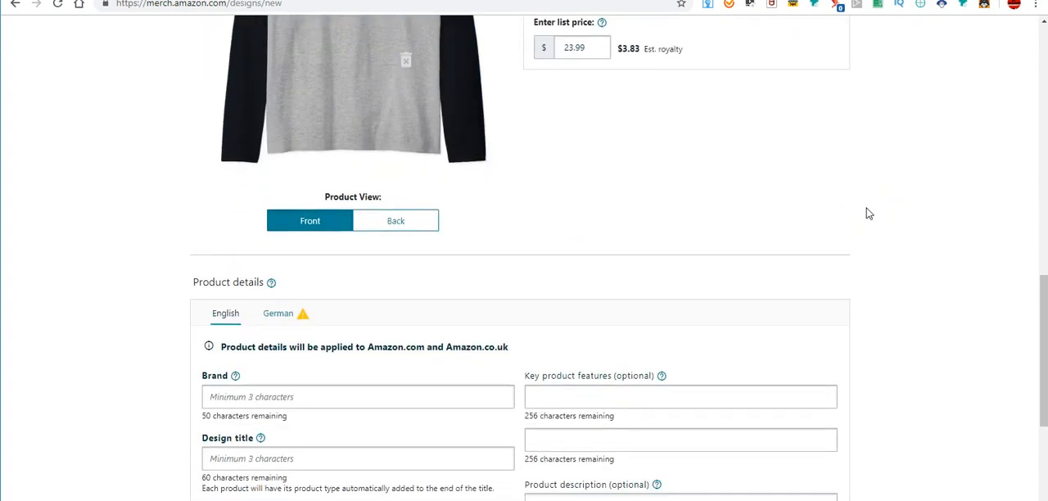
{"action": "scroll", "scroll_direction": "down", "scroll_amount": 3}
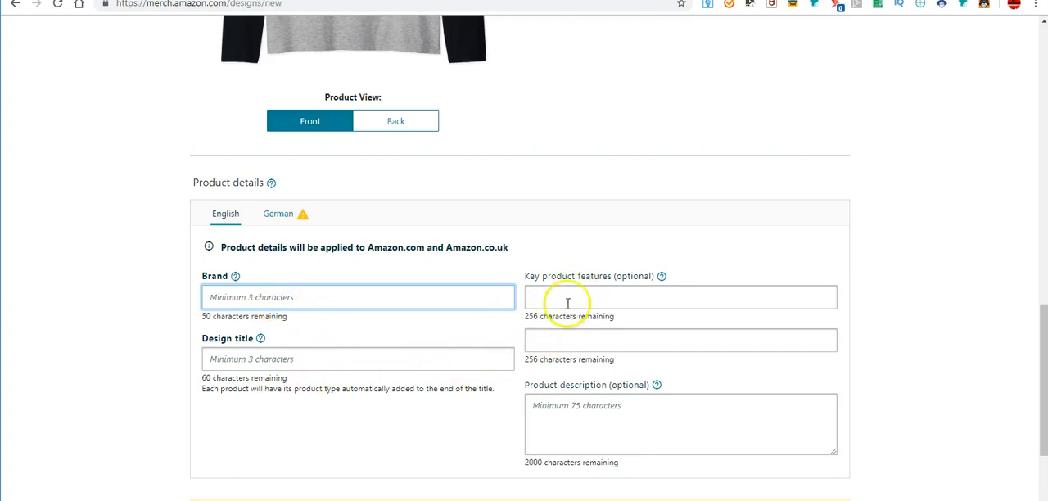
{"action": "mouse_move", "coordinate": [310, 242]}
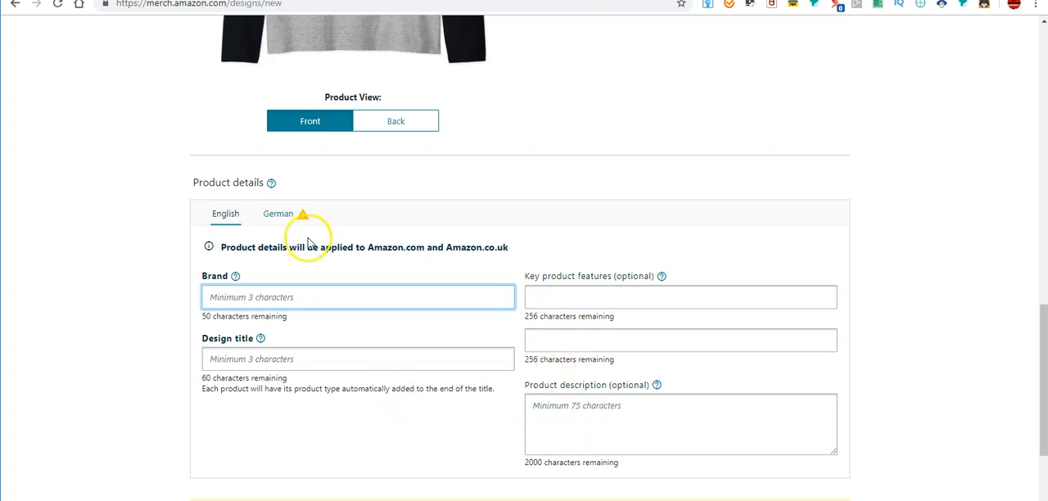
{"action": "scroll", "scroll_direction": "up", "scroll_amount": 3}
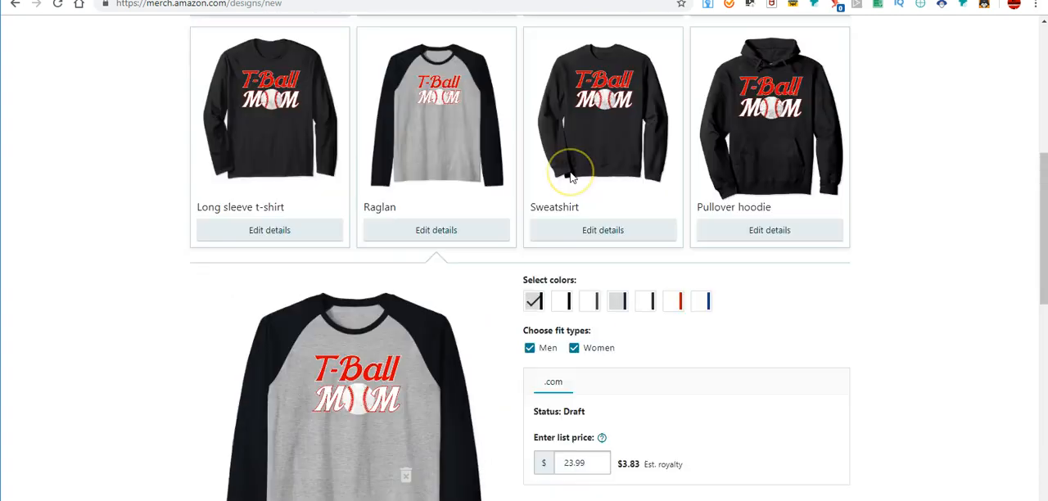
{"action": "left_click", "coordinate": [812, 198]}
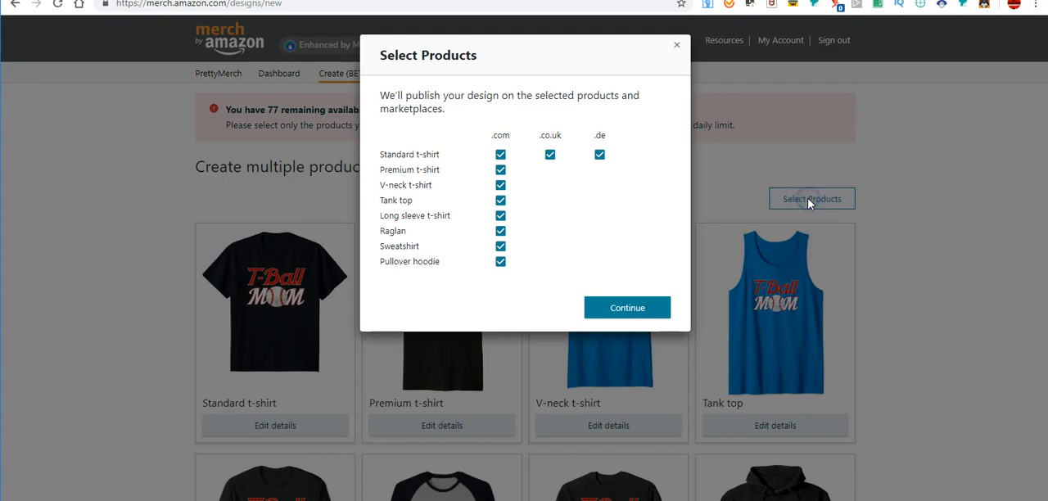
{"action": "mouse_move", "coordinate": [701, 79]}
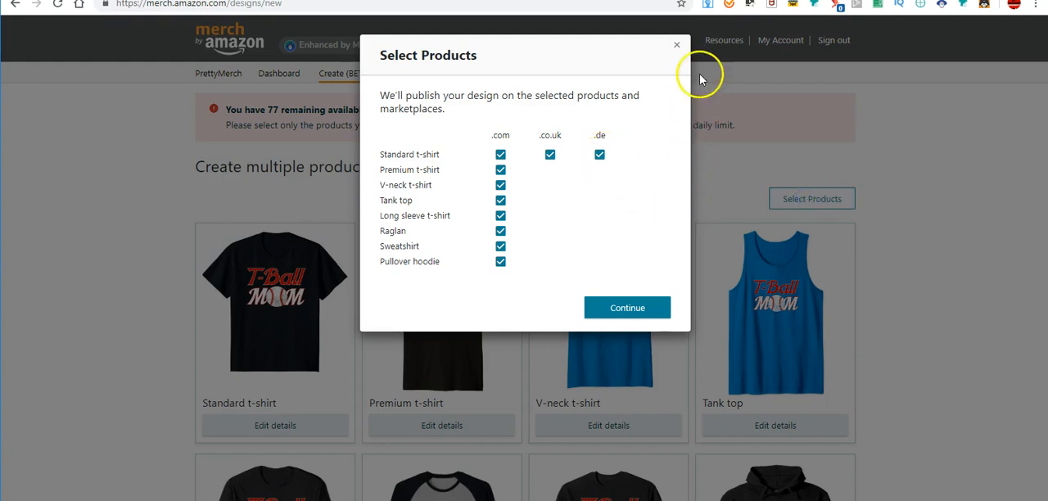
{"action": "mouse_move", "coordinate": [647, 154]}
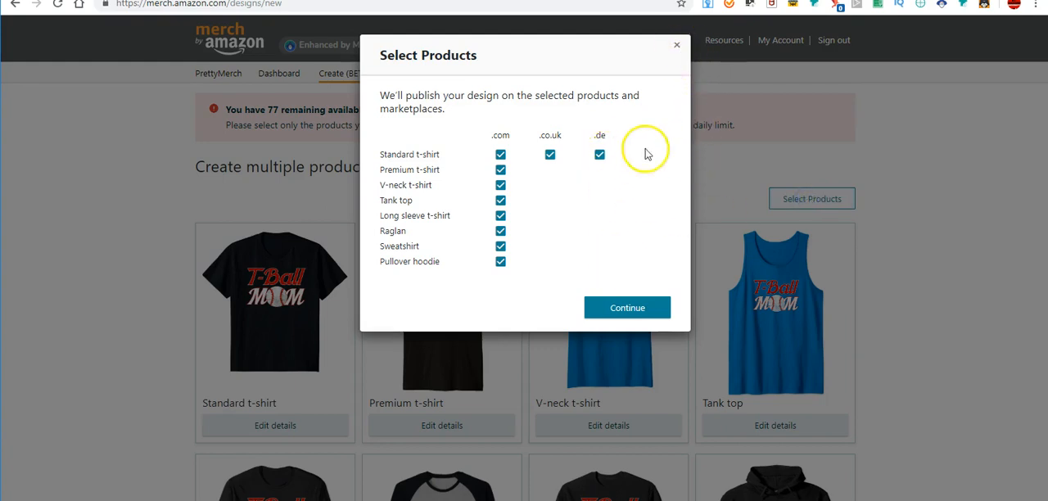
{"action": "left_click", "coordinate": [625, 307]}
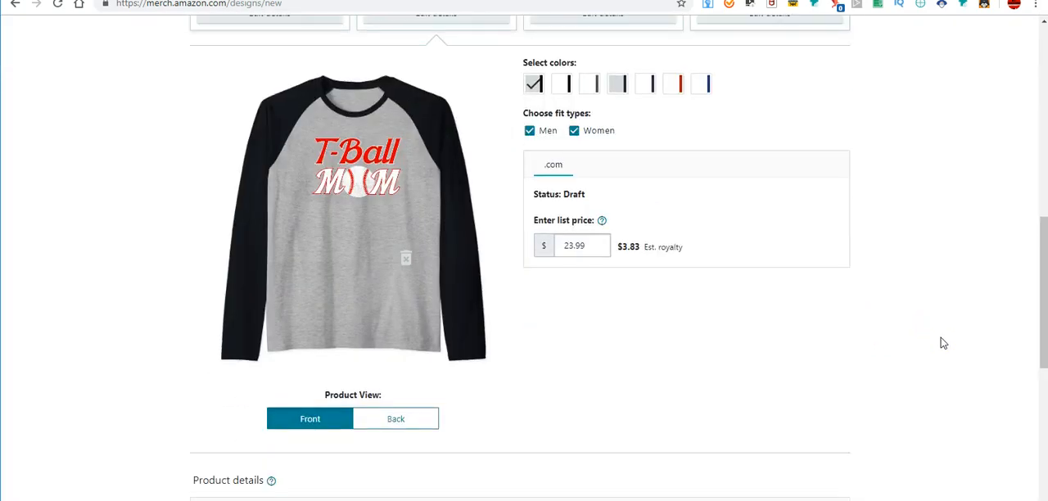
Untick the .de marketplace for the standard t-shirt, keeping .com and .co.uk, and continue
{"action": "scroll", "scroll_direction": "down", "scroll_amount": 3}
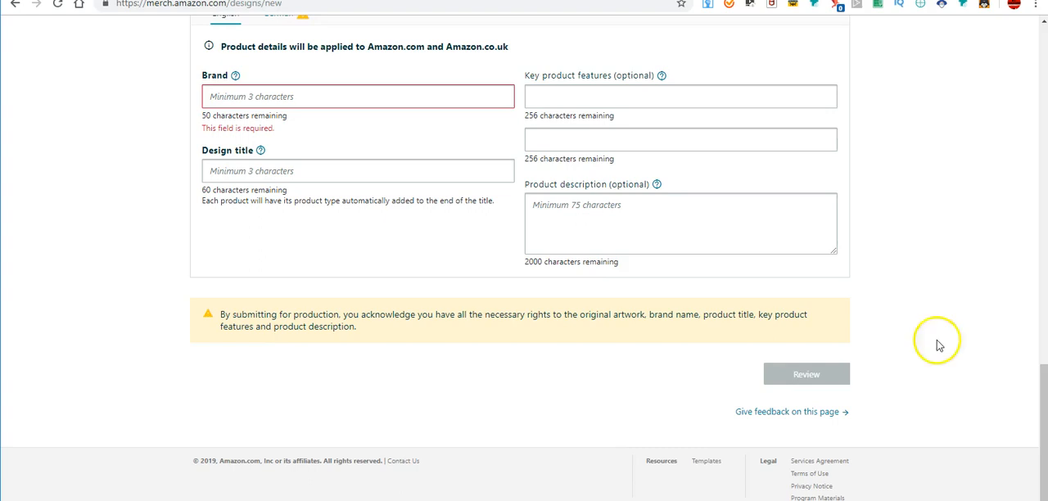
{"action": "mouse_move", "coordinate": [805, 374]}
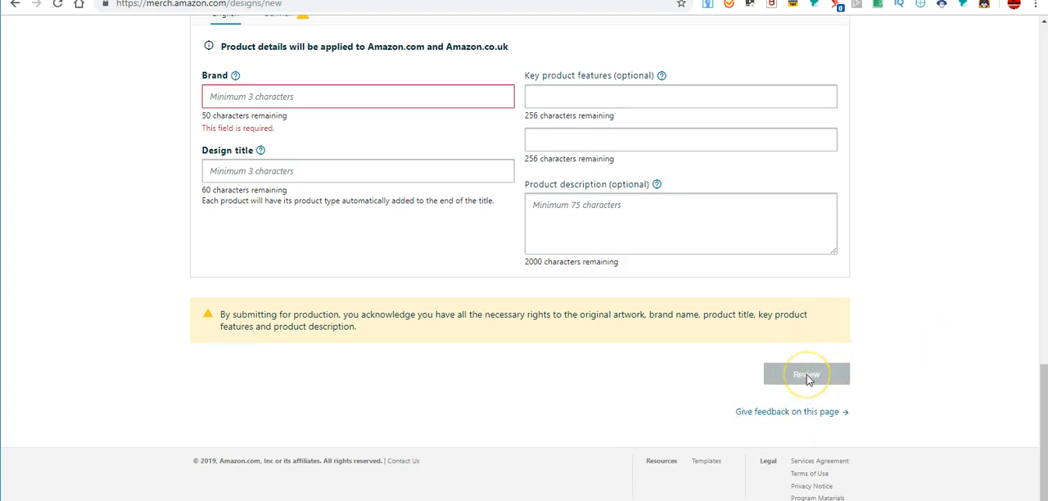
{"action": "scroll", "scroll_direction": "up", "scroll_amount": 3}
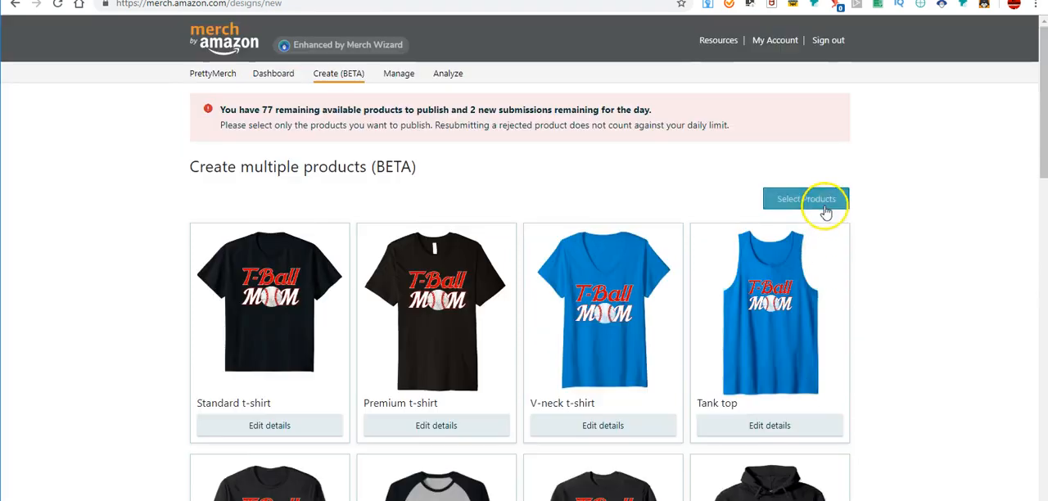
{"action": "left_click", "coordinate": [811, 198]}
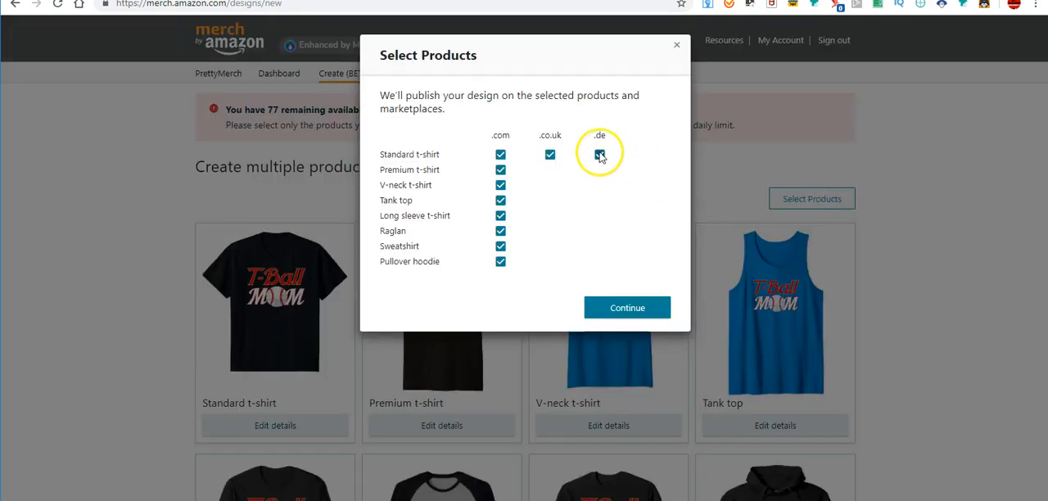
{"action": "left_click", "coordinate": [599, 154]}
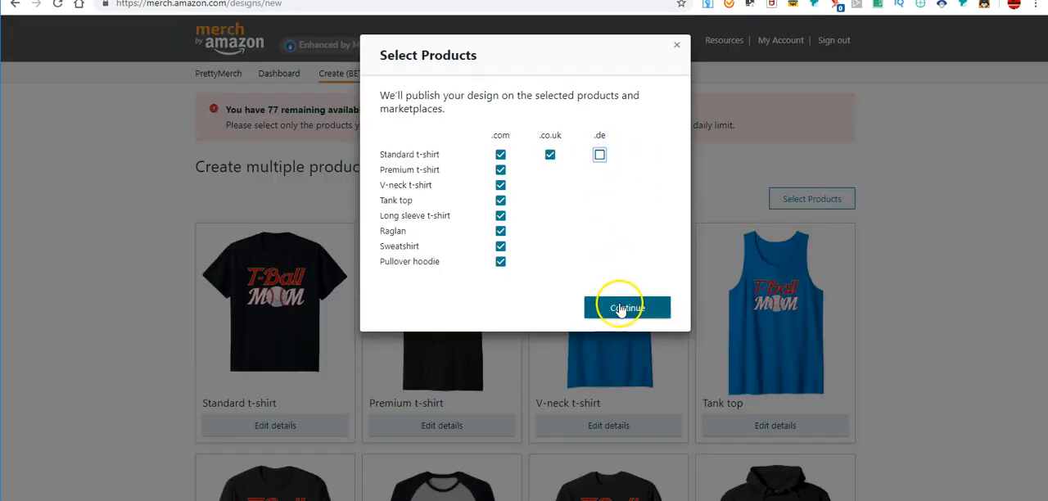
{"action": "left_click", "coordinate": [627, 308]}
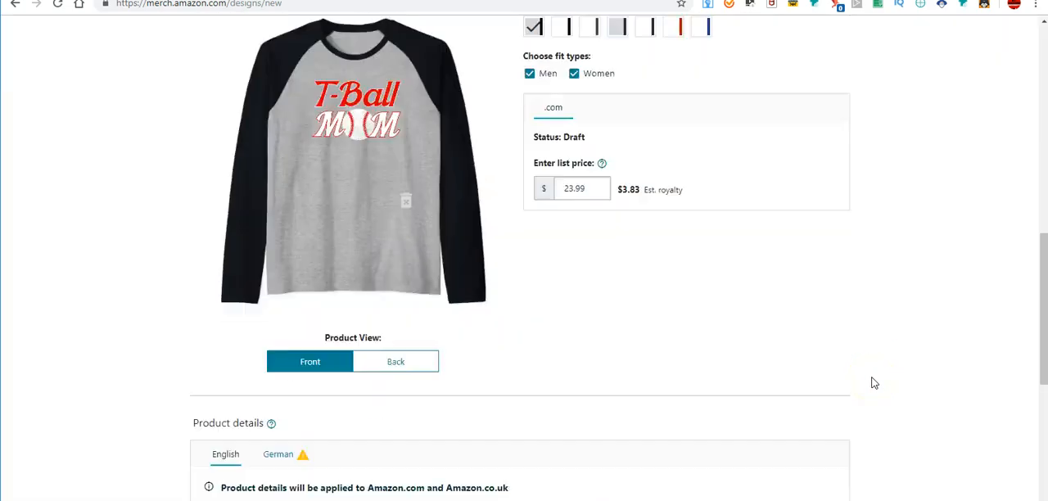
Enter 't ball mom' as the brand, design title and first key product feature
{"action": "scroll", "scroll_direction": "down", "scroll_amount": 3}
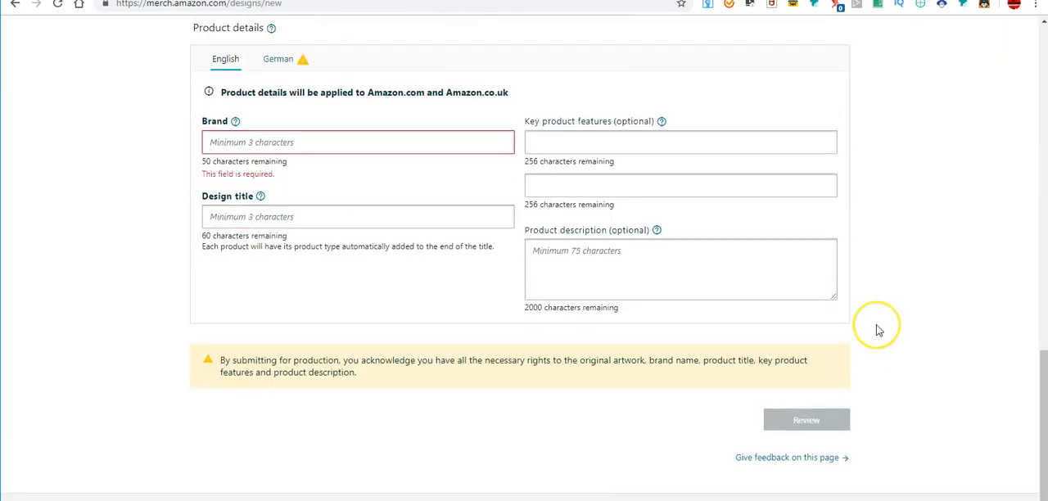
{"action": "scroll", "scroll_direction": "up", "scroll_amount": 3}
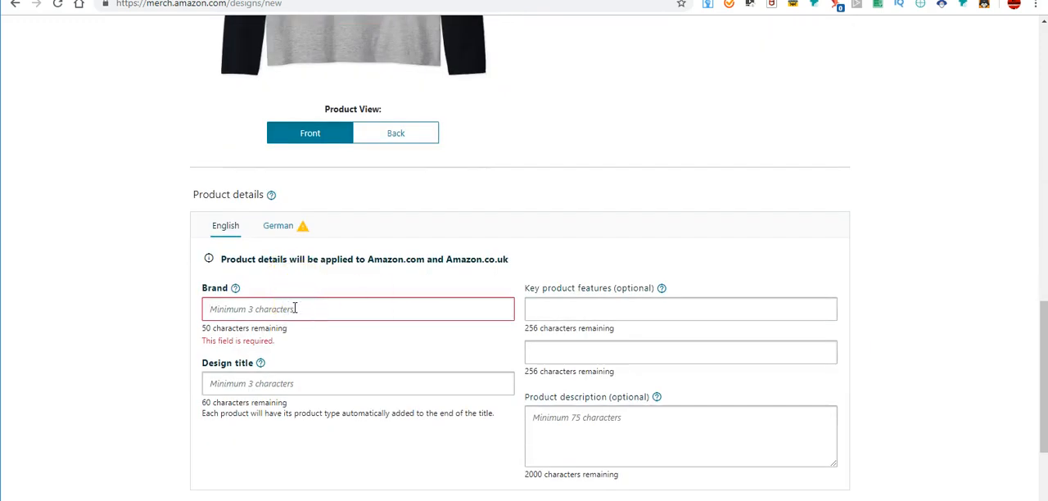
{"action": "type", "text": "t"}
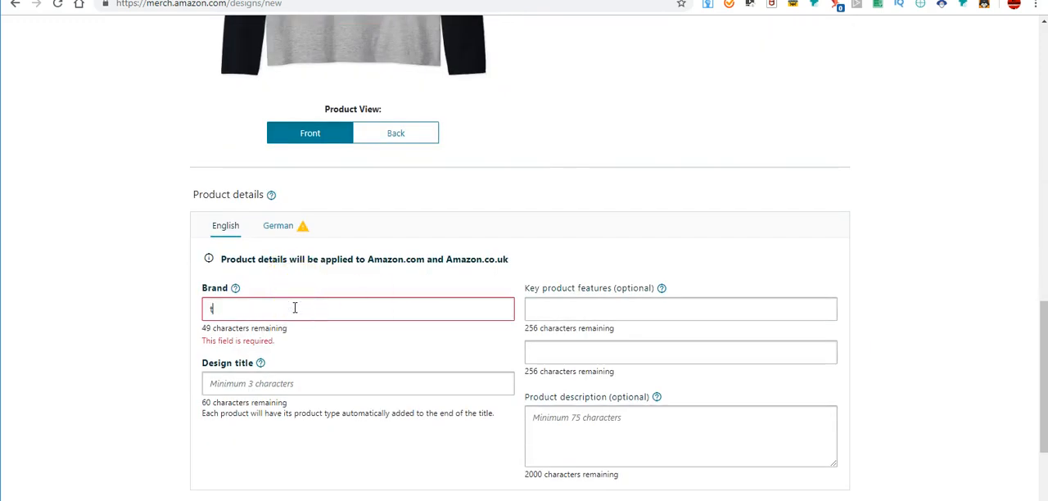
{"action": "type", "text": "ball mom"}
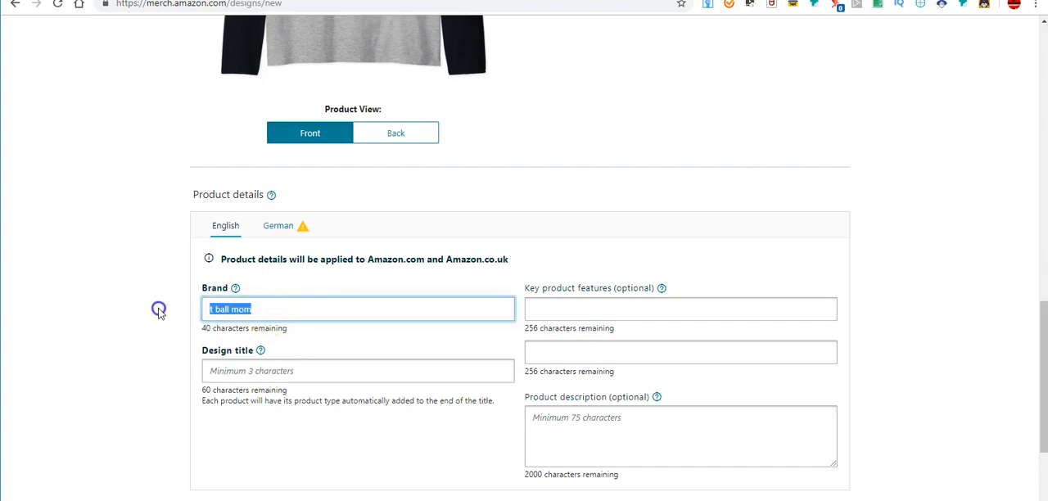
{"action": "left_click", "coordinate": [357, 370]}
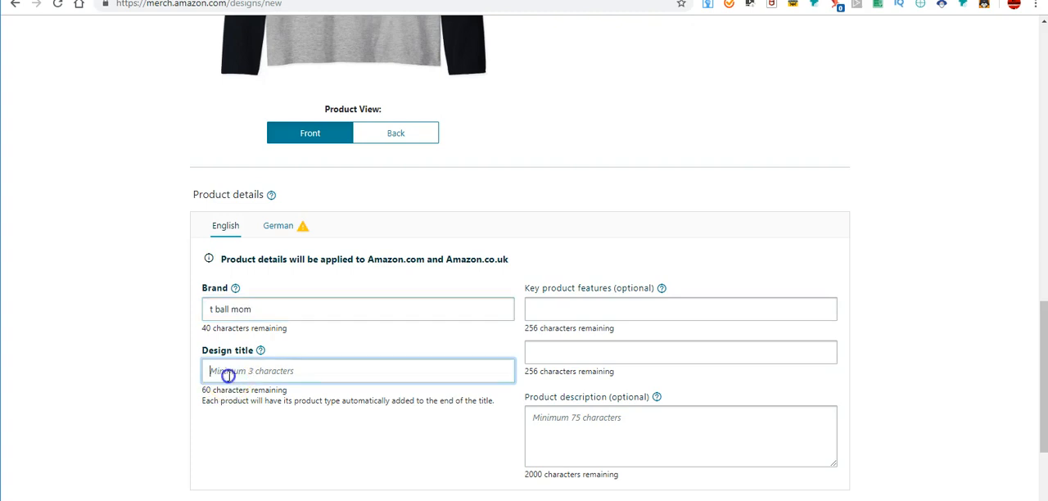
{"action": "type", "text": "t ball mom"}
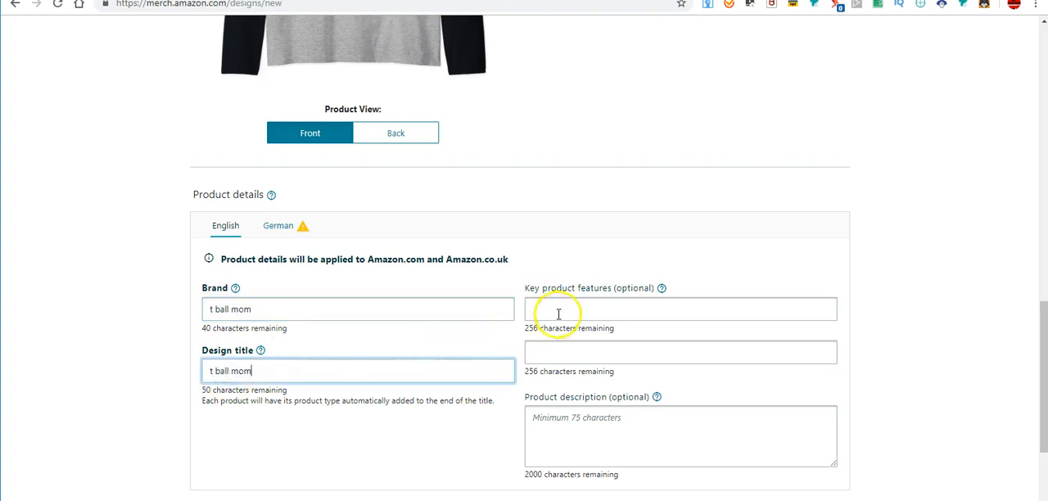
{"action": "type", "text": "t ball mom"}
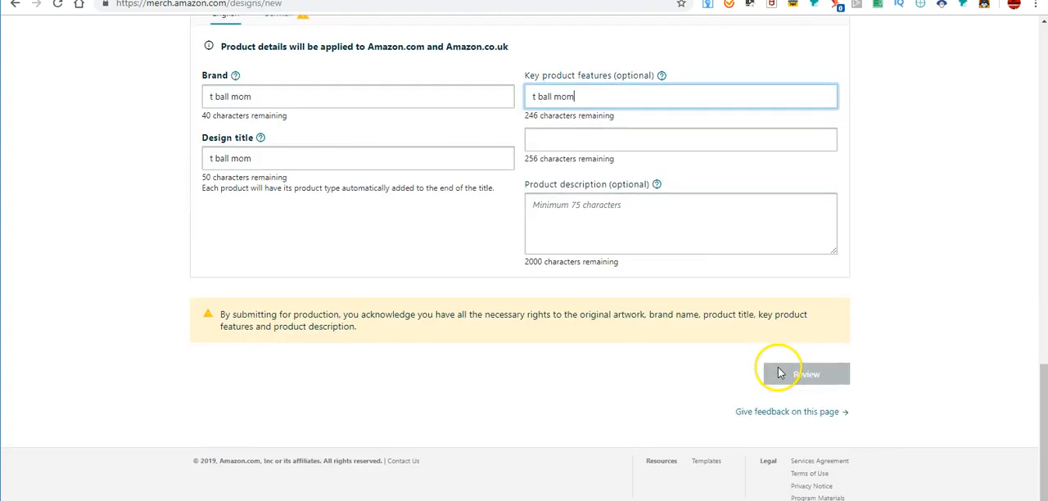
Send the product details for review
{"action": "left_click", "coordinate": [805, 373]}
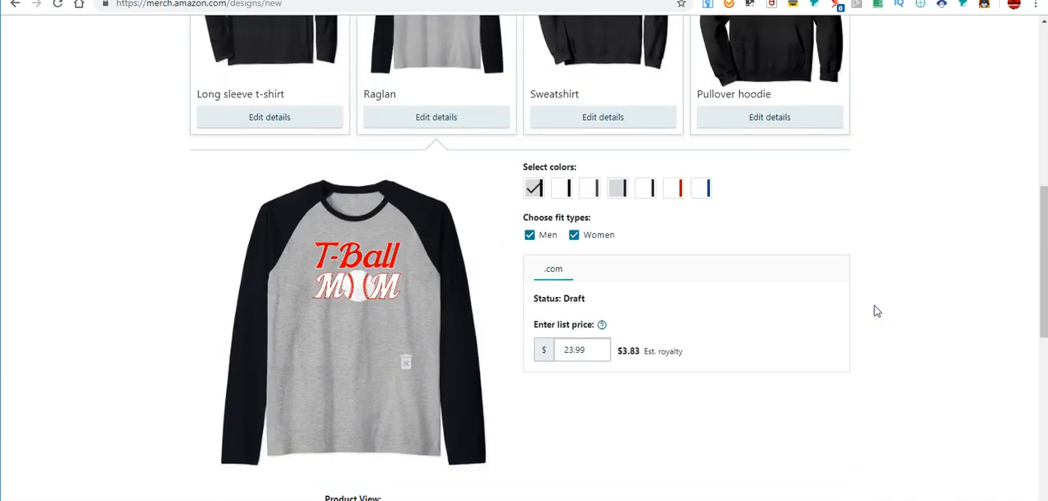
{"action": "scroll", "scroll_direction": "up", "scroll_amount": 3}
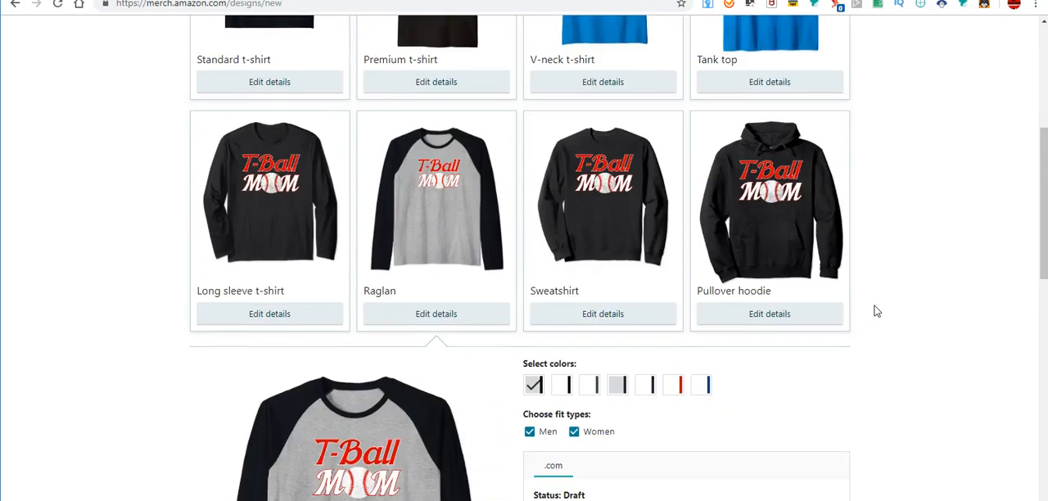
{"action": "scroll", "scroll_direction": "down", "scroll_amount": 3}
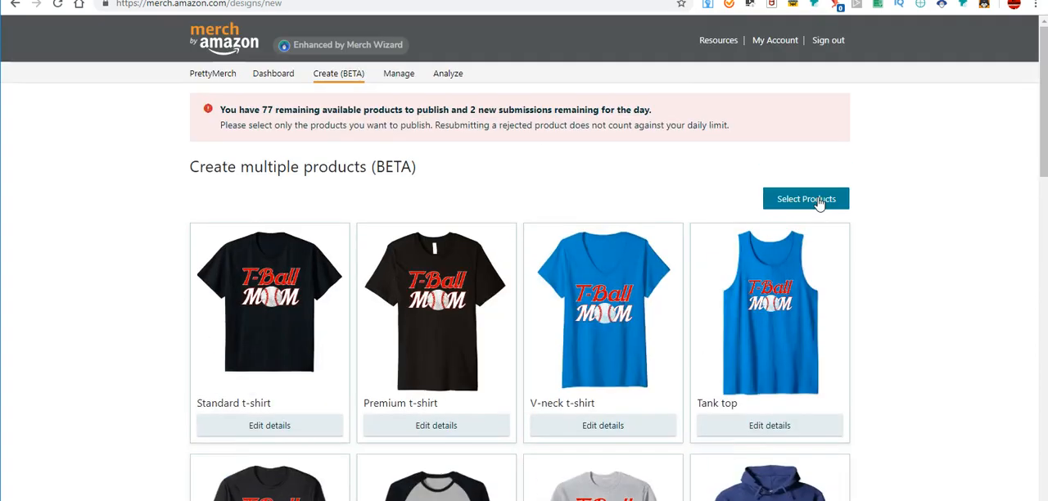
Review the page and reopen the Select Products chooser showing all eight products ticked for .com
{"action": "left_click", "coordinate": [806, 198]}
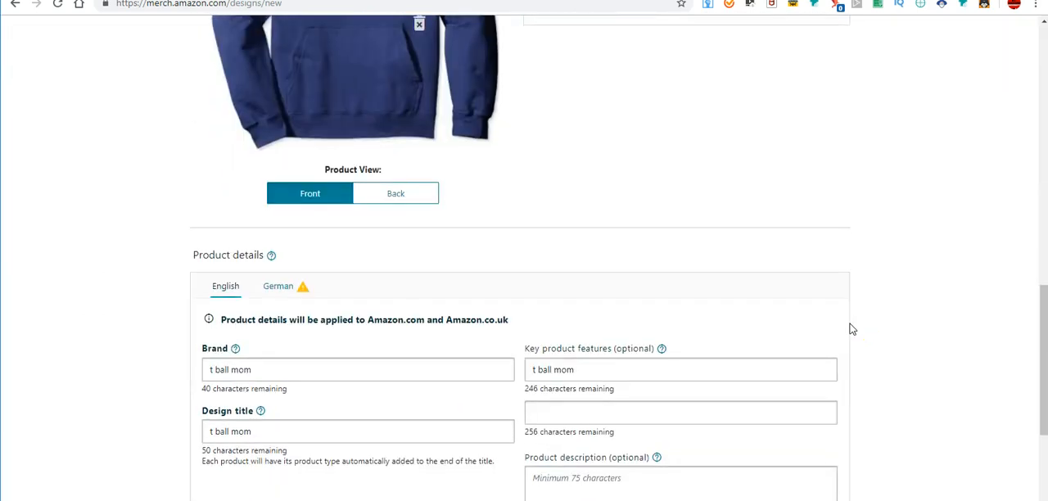
{"action": "scroll", "scroll_direction": "down", "scroll_amount": 3}
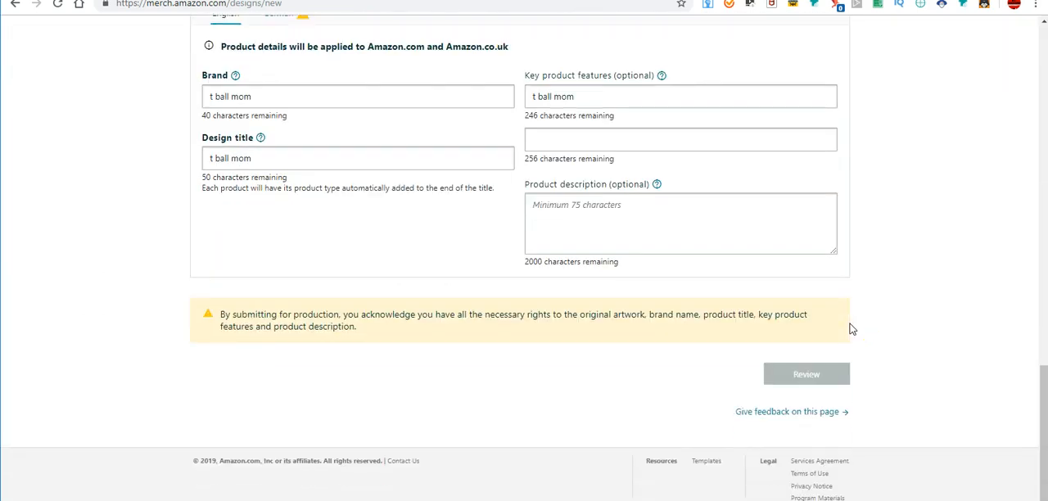
{"action": "scroll", "scroll_direction": "up", "scroll_amount": 3}
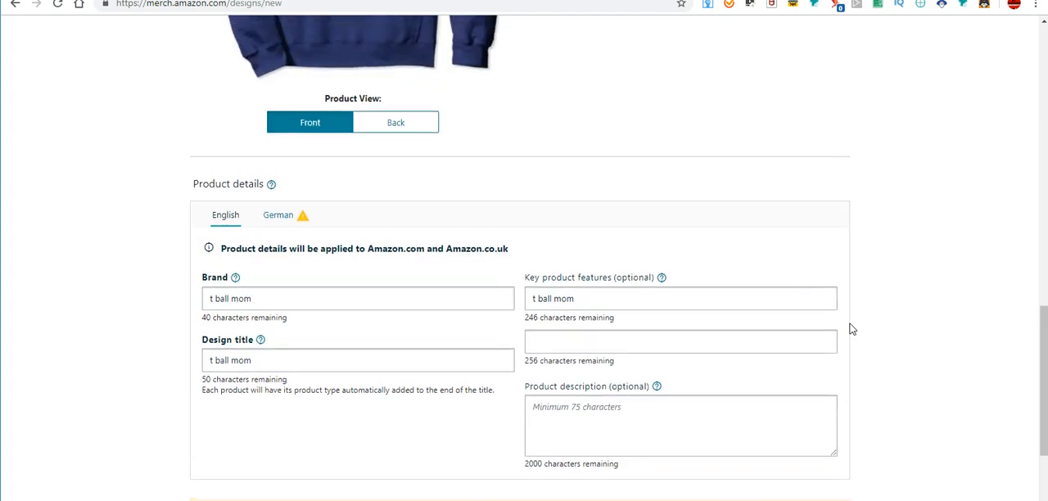
{"action": "scroll", "scroll_direction": "up", "scroll_amount": 3}
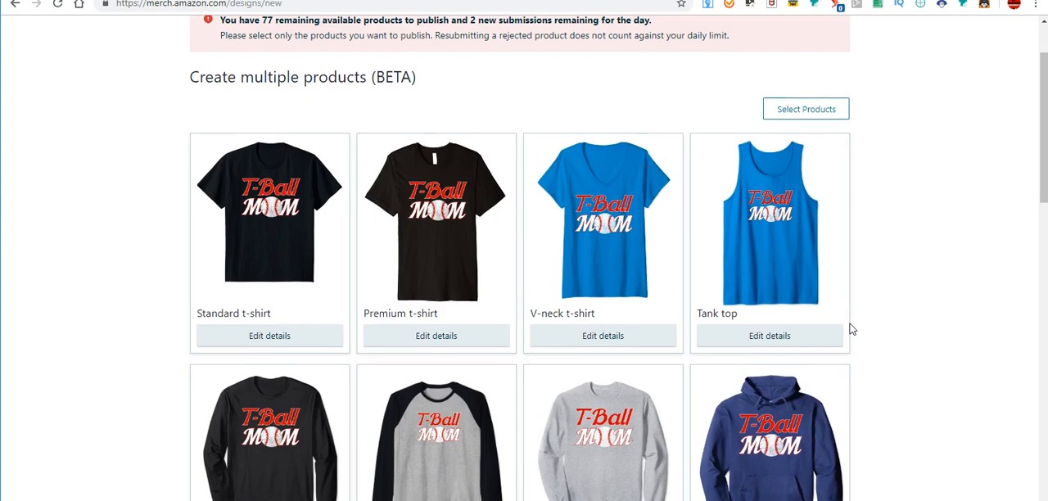
{"action": "left_click", "coordinate": [805, 108]}
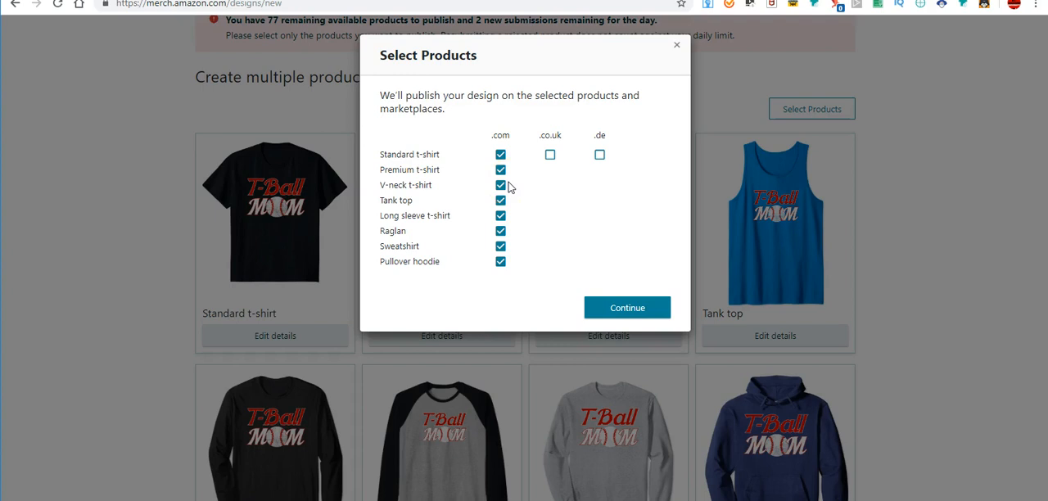
Untick Premium t-shirt, Standard t-shirt and Pullover hoodie so only V-neck and tank top remain on .com
{"action": "left_click", "coordinate": [501, 170]}
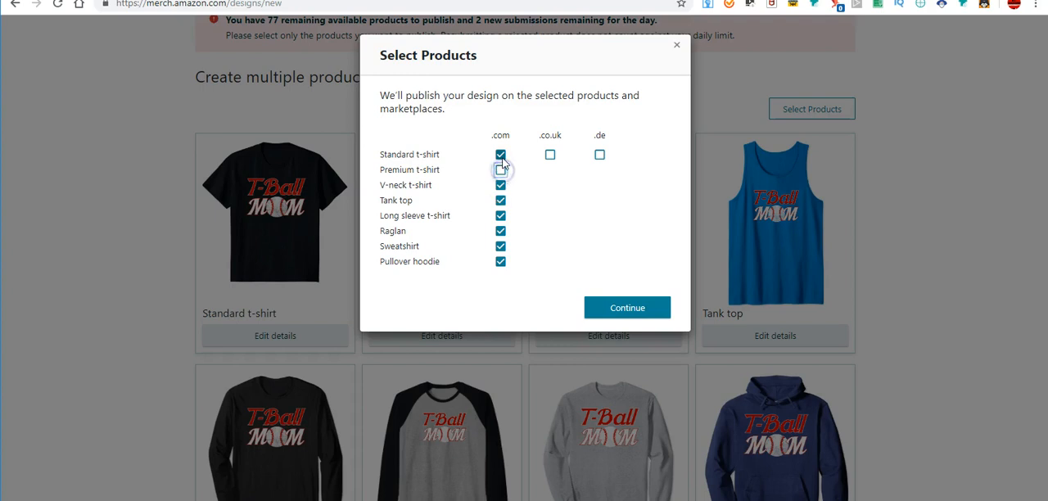
{"action": "left_click", "coordinate": [501, 154]}
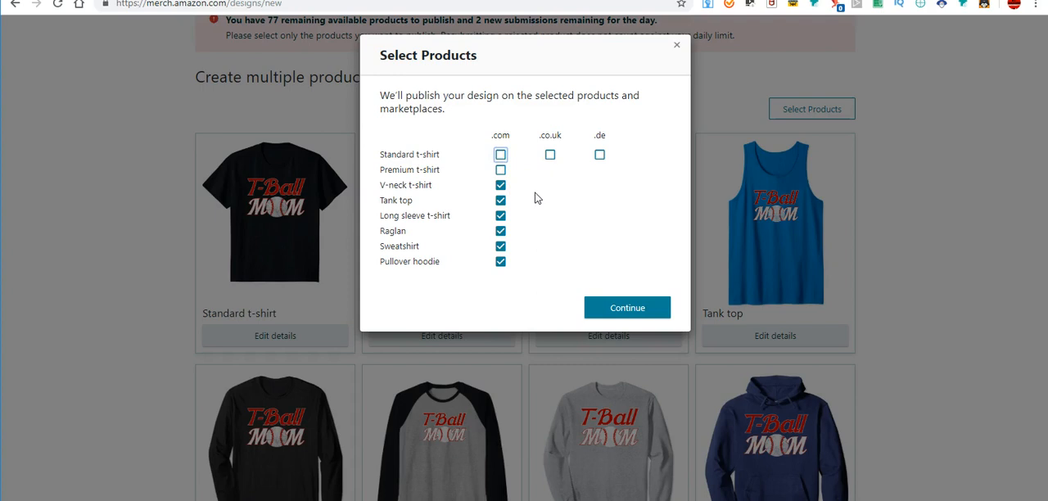
{"action": "mouse_move", "coordinate": [527, 206]}
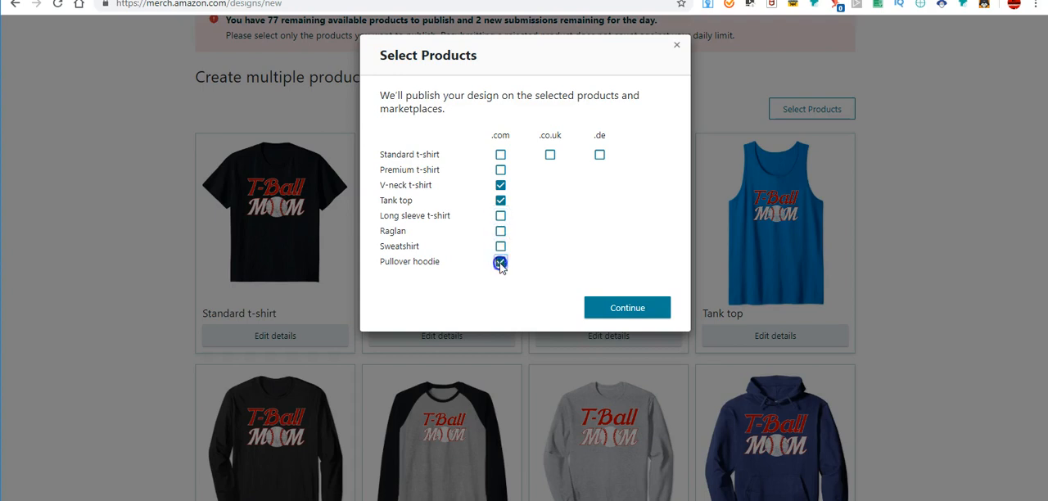
{"action": "left_click", "coordinate": [627, 308]}
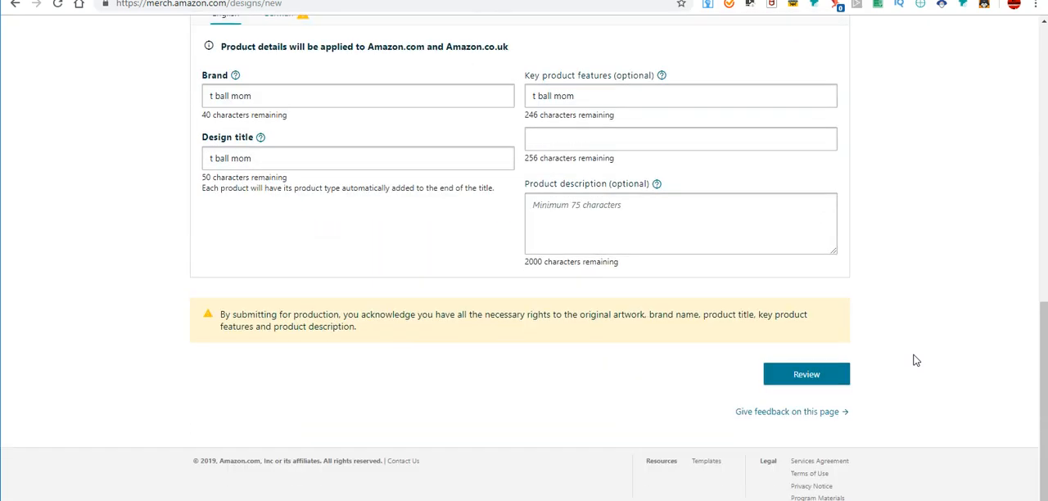
Review and confirm publishing so the V-neck t-shirt and tank top listings go under review
{"action": "left_click", "coordinate": [805, 373]}
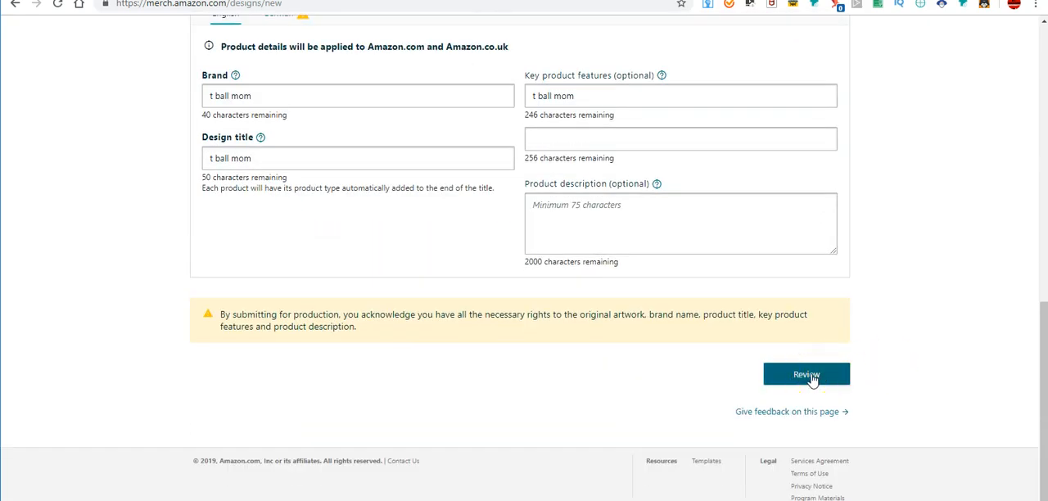
{"action": "left_click", "coordinate": [806, 373]}
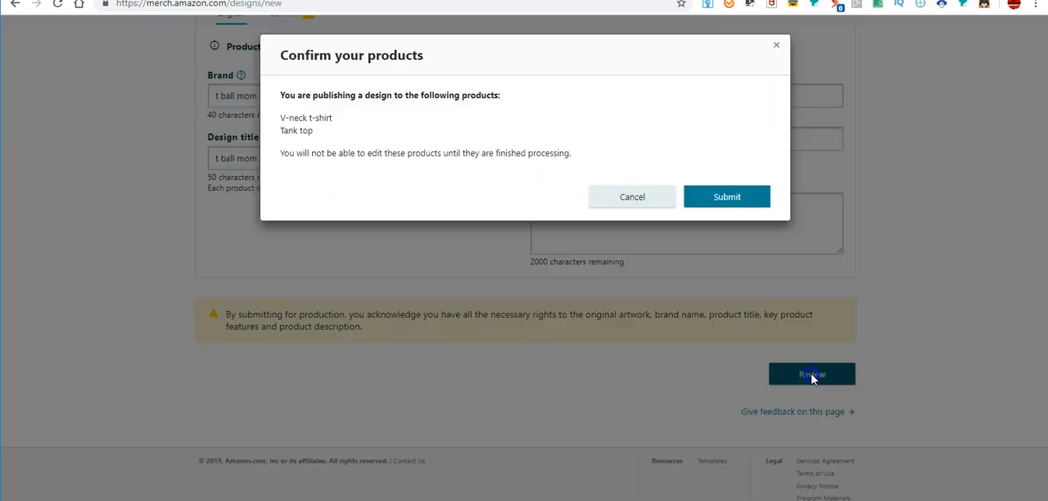
{"action": "mouse_move", "coordinate": [714, 229]}
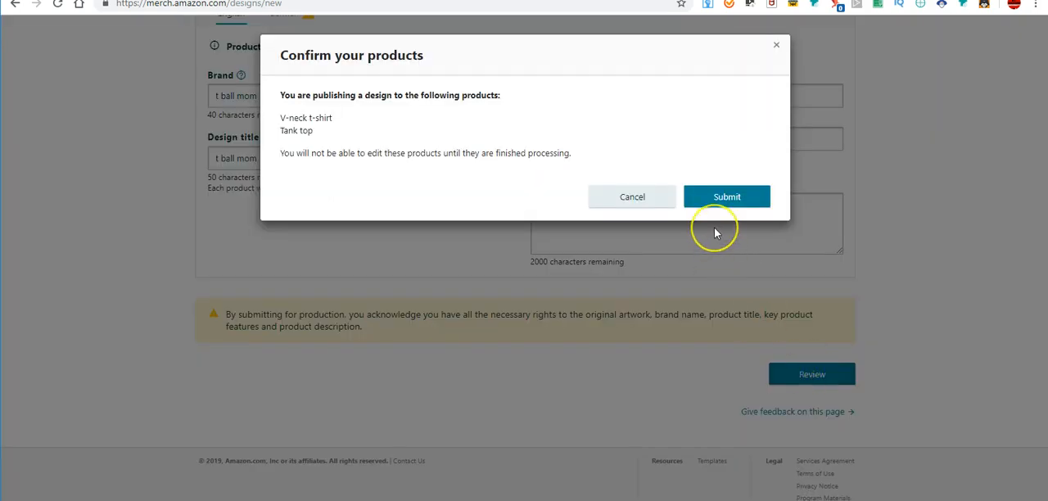
{"action": "mouse_move", "coordinate": [482, 260]}
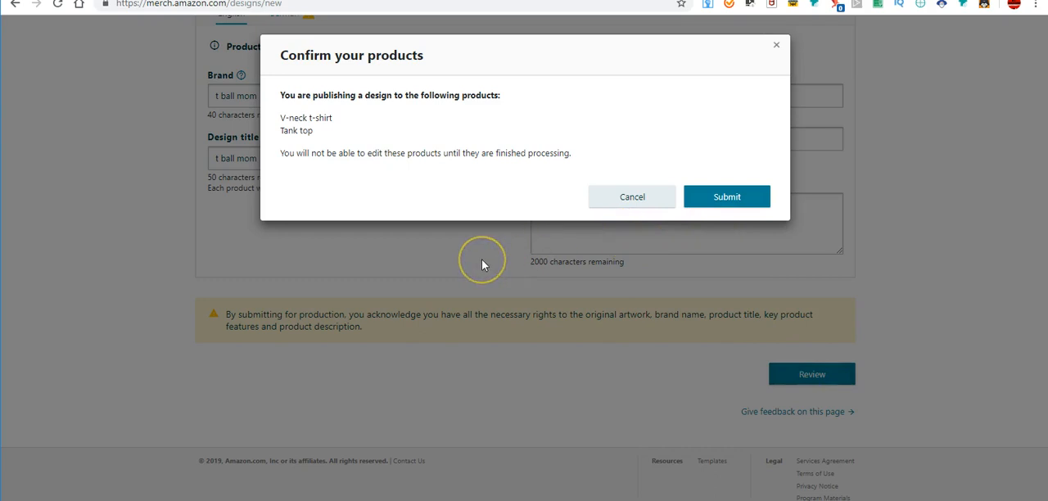
{"action": "mouse_move", "coordinate": [481, 265]}
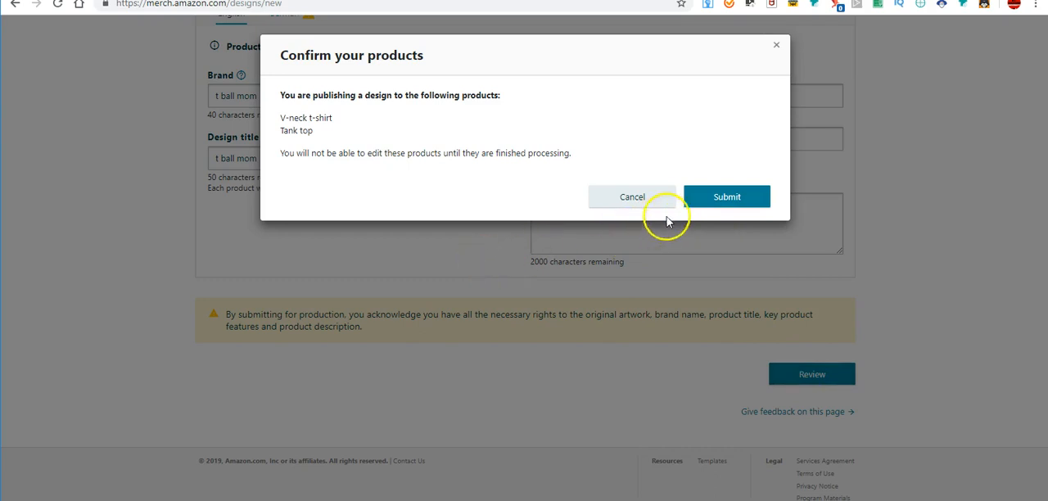
{"action": "left_click", "coordinate": [727, 196]}
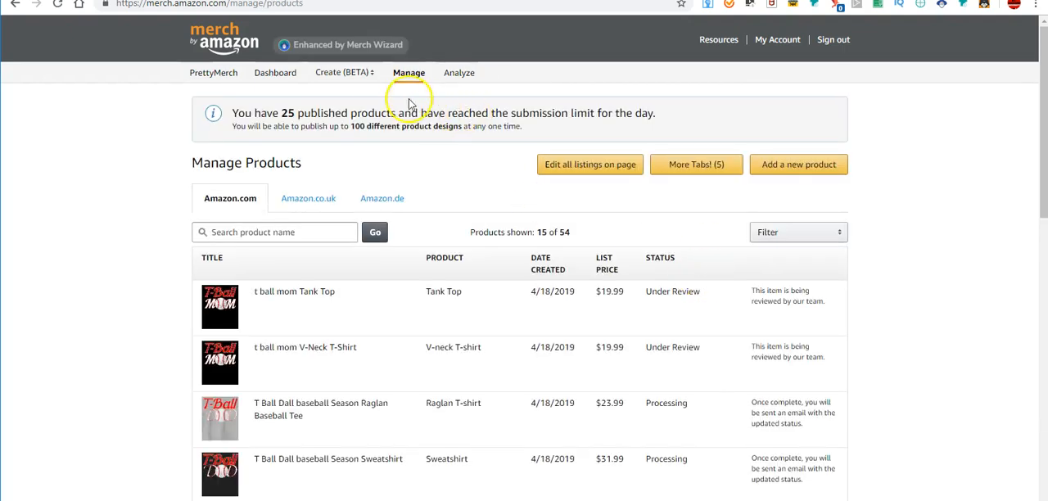
Start a new Multiple Products (BETA) design from the Create menu with blank product cards
{"action": "left_click", "coordinate": [342, 72]}
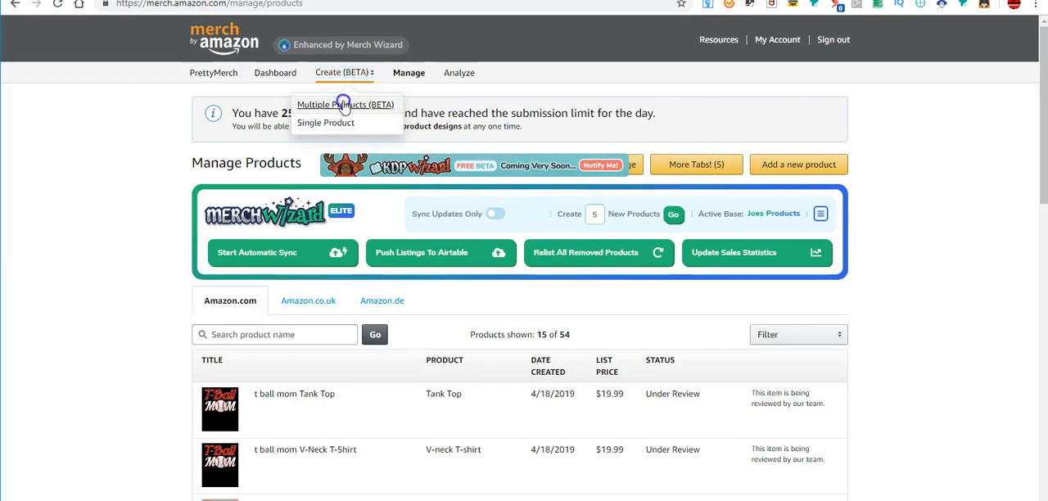
{"action": "left_click", "coordinate": [324, 121]}
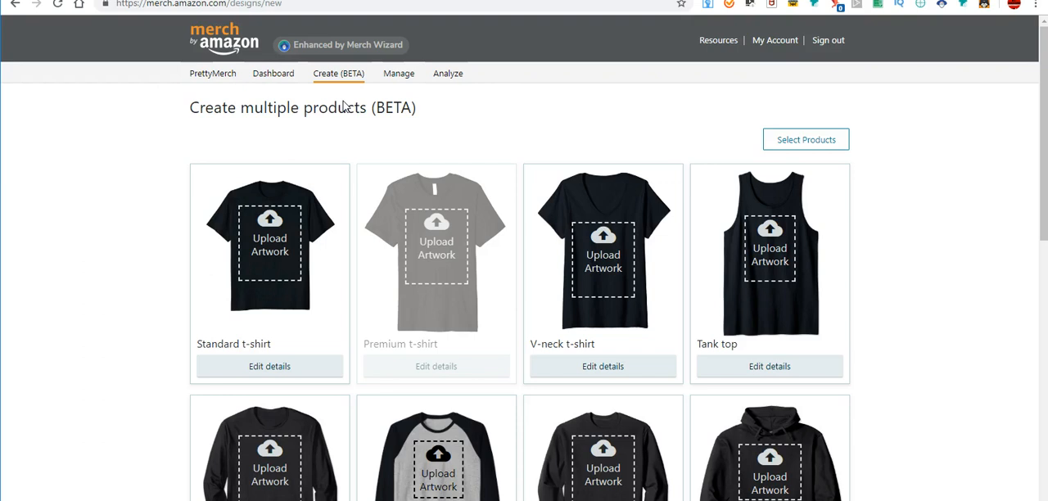
{"action": "scroll", "scroll_direction": "down", "scroll_amount": 3}
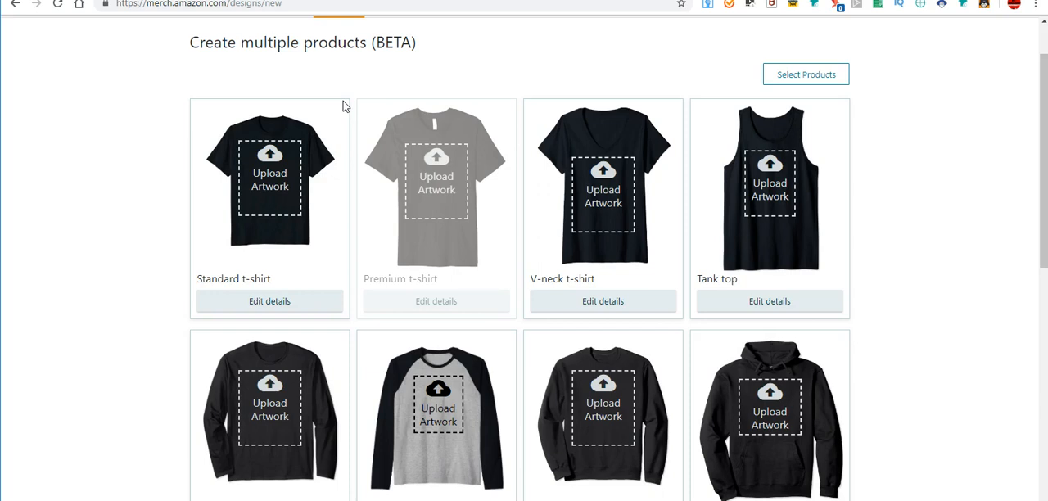
{"action": "mouse_move", "coordinate": [36, 471]}
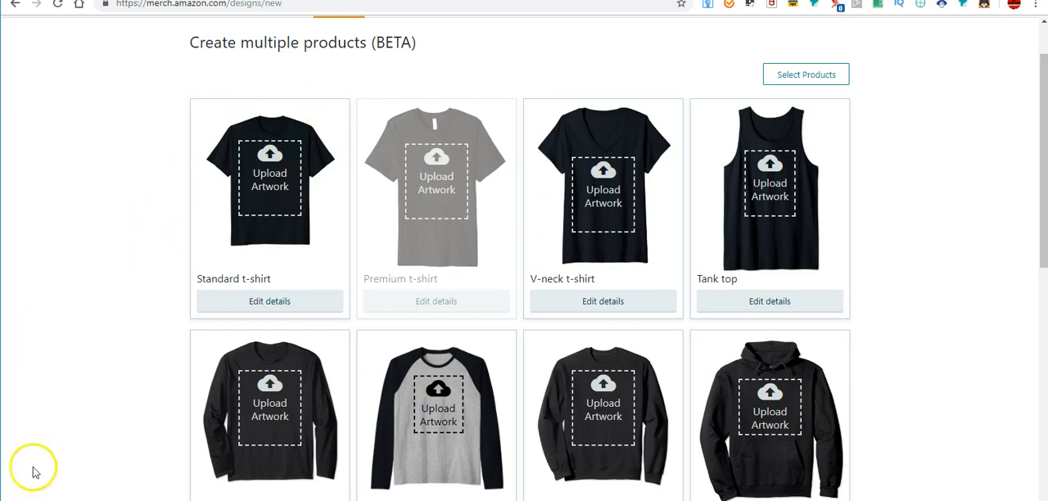